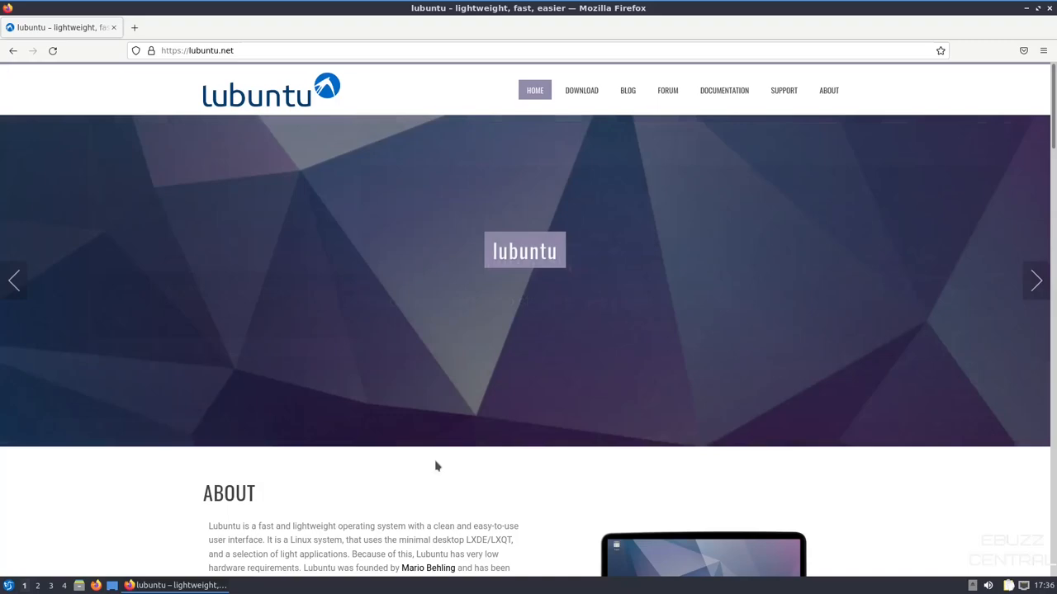
- Scroll down the Lubuntu homepage and open the Ubuntu Forums threads tagged lubuntu
{"action": "scroll", "scroll_direction": "down", "scroll_amount": 3}
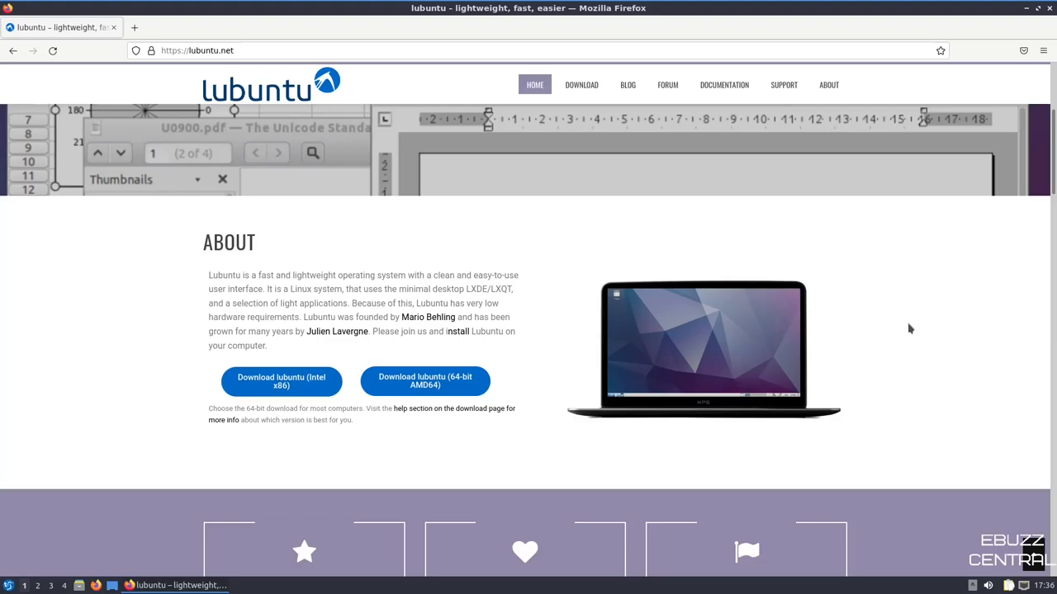
{"action": "scroll", "scroll_direction": "down", "scroll_amount": 3}
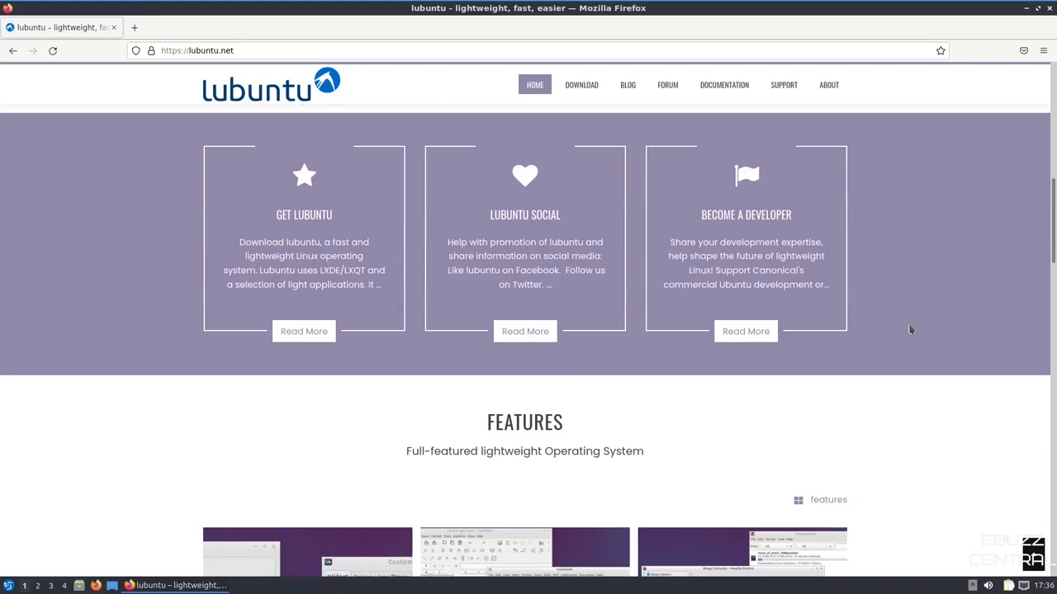
{"action": "scroll", "scroll_direction": "down", "scroll_amount": 3}
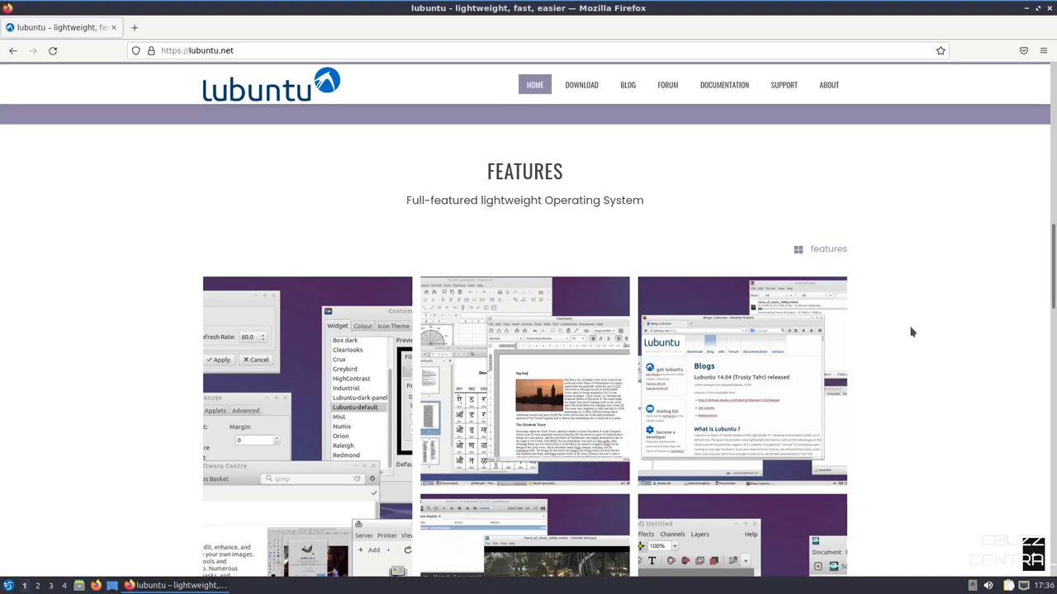
{"action": "scroll", "scroll_direction": "down", "scroll_amount": 3}
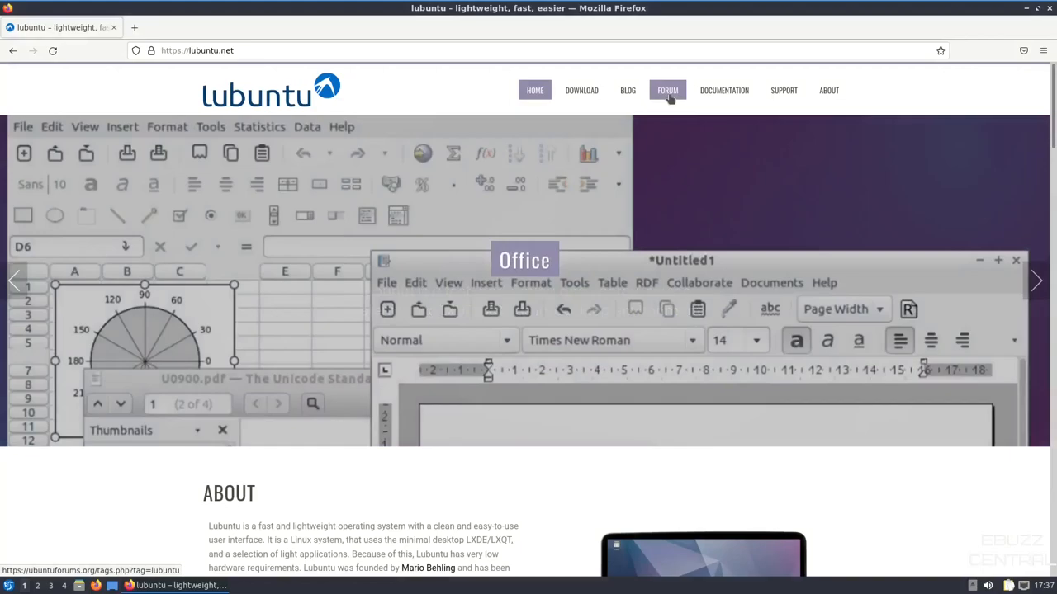
{"action": "left_click", "coordinate": [1036, 280]}
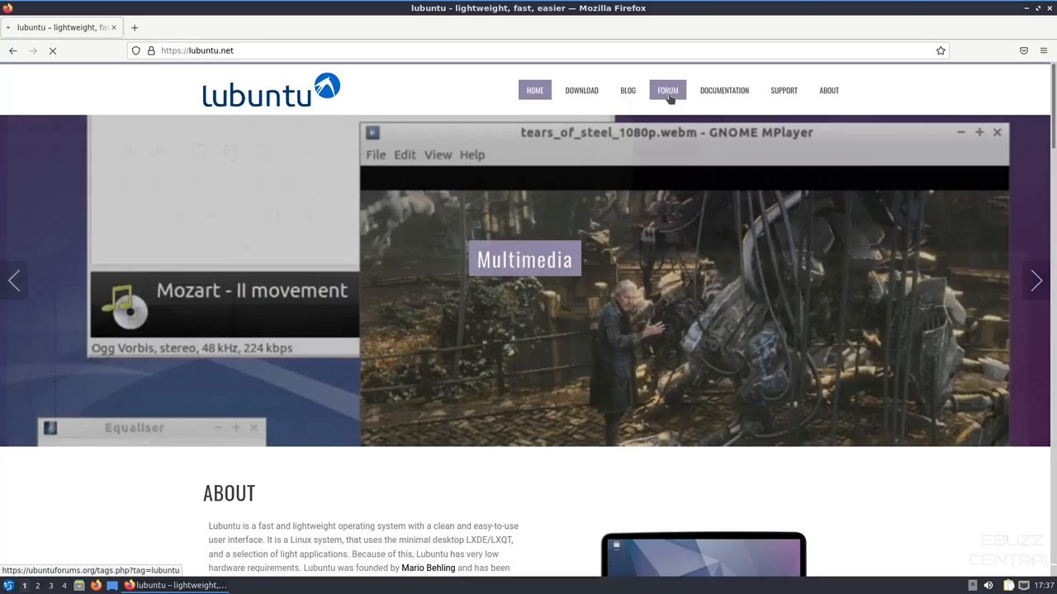
- Browse the lubuntu thread list, then go back to the Lubuntu homepage
{"action": "left_click", "coordinate": [667, 90]}
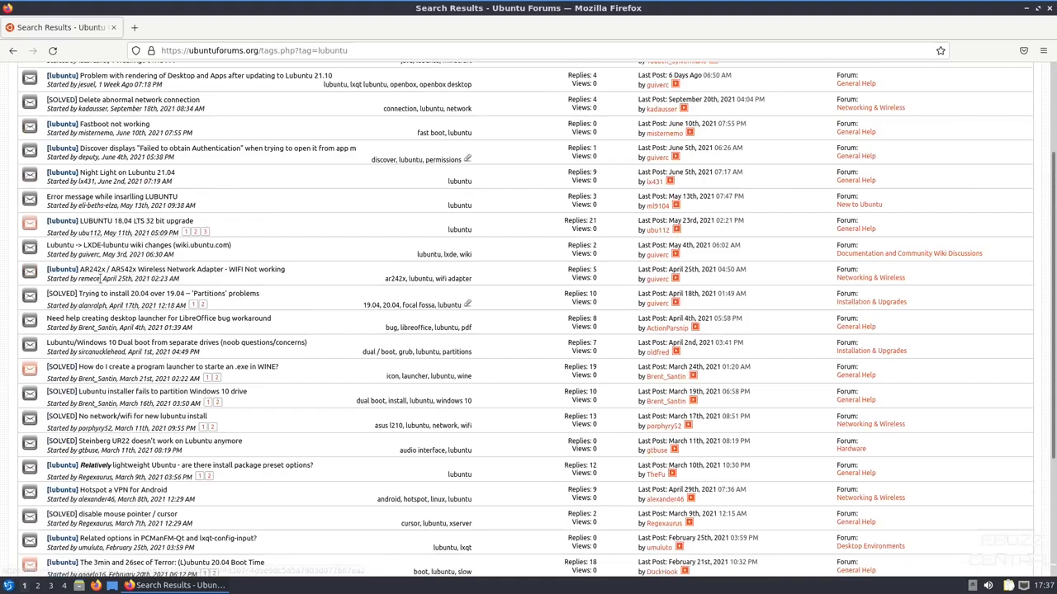
{"action": "scroll", "scroll_direction": "up", "scroll_amount": 3}
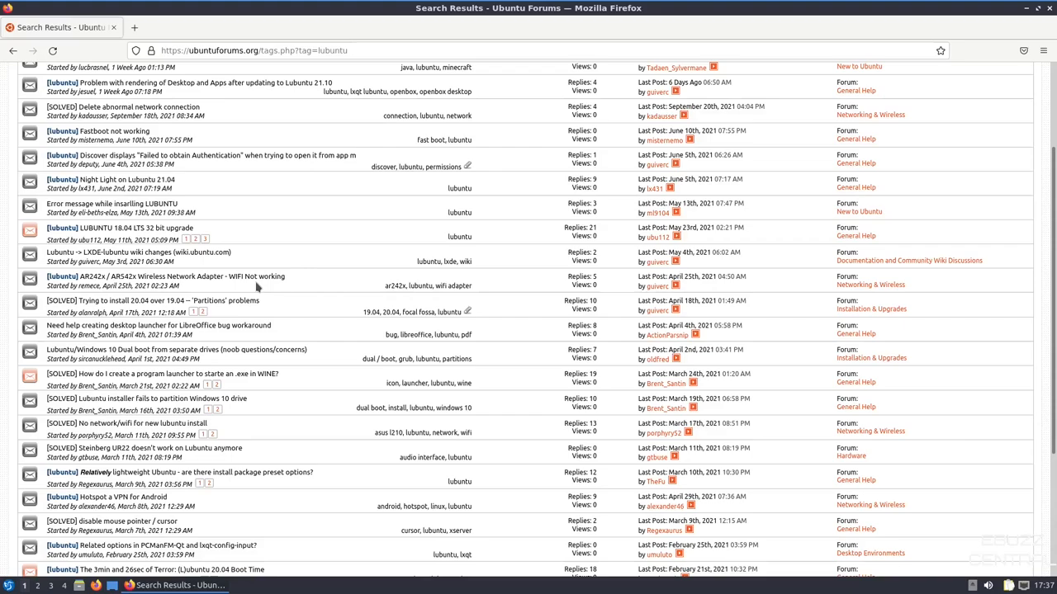
{"action": "left_click", "coordinate": [13, 50]}
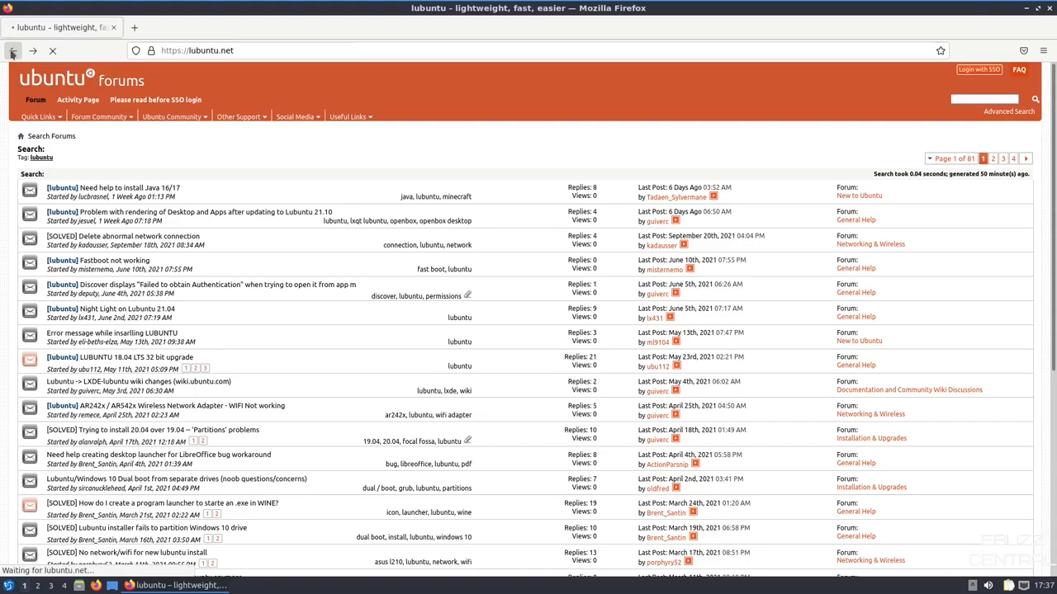
{"action": "left_click", "coordinate": [12, 51]}
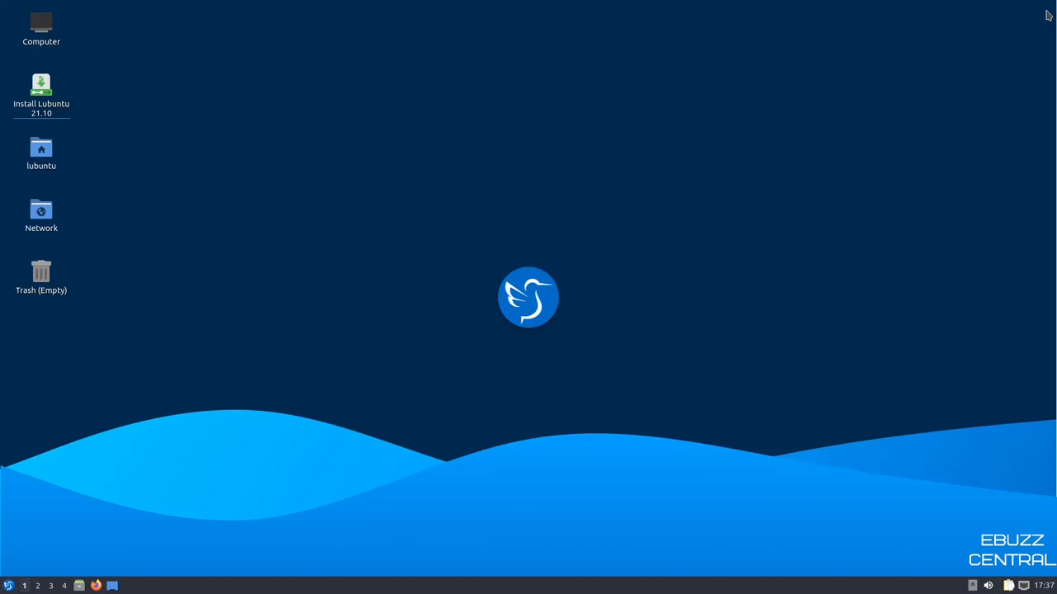
{"action": "mouse_move", "coordinate": [522, 100]}
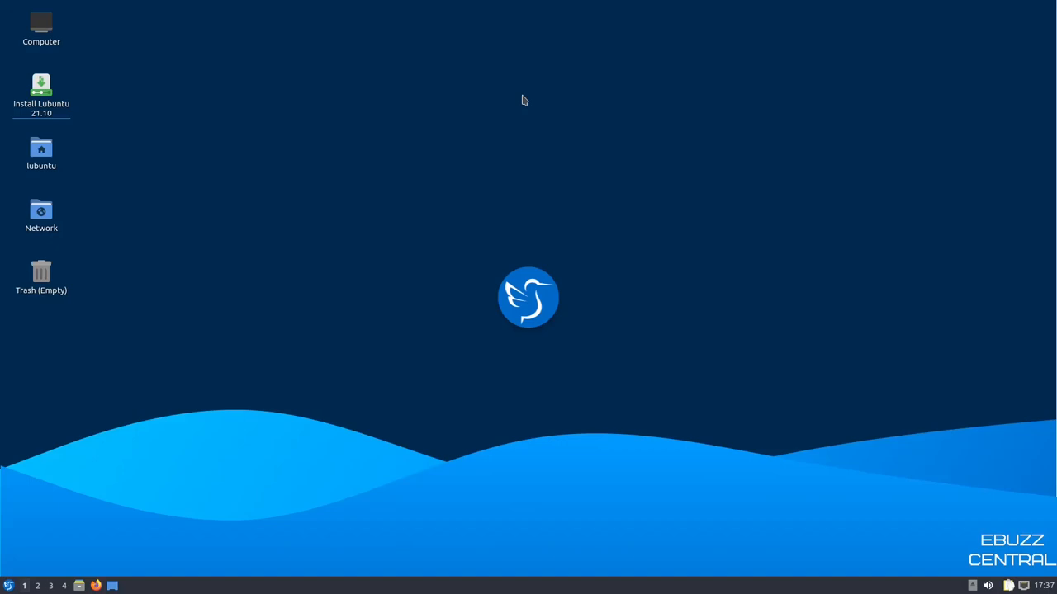
- Open the desktop context menu showing Create New and Desktop Preferences
{"action": "right_click", "coordinate": [524, 99]}
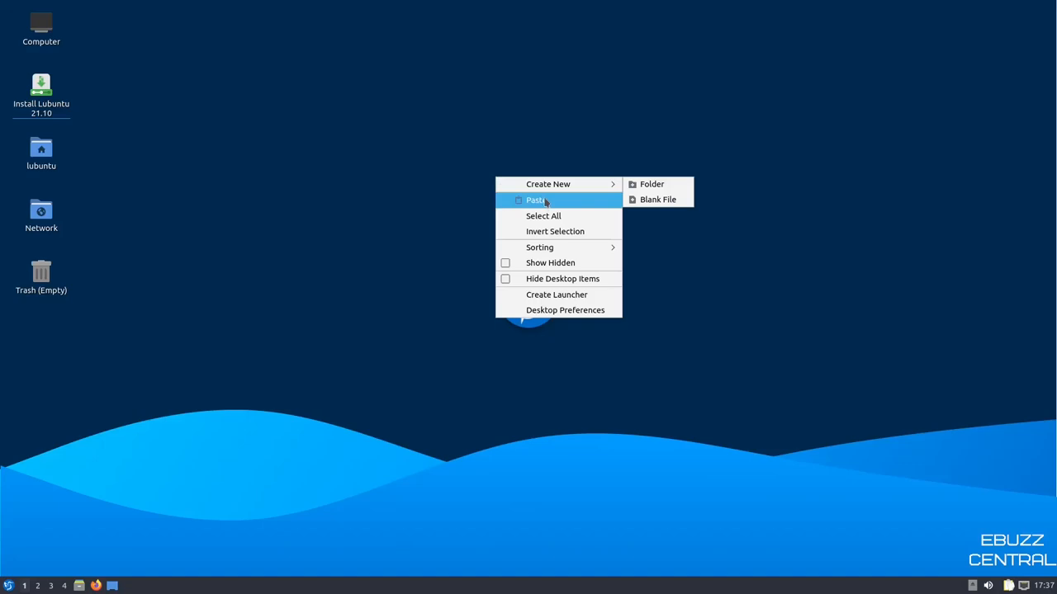
{"action": "mouse_move", "coordinate": [565, 310]}
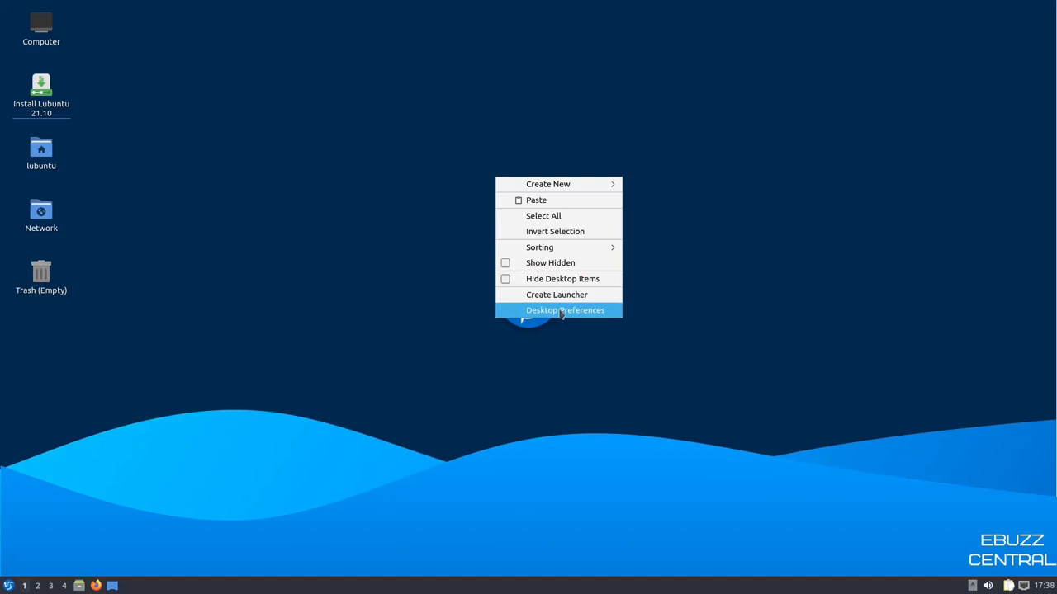
- Open Desktop Preferences on its Background wallpaper and colour settings
{"action": "left_click", "coordinate": [564, 309]}
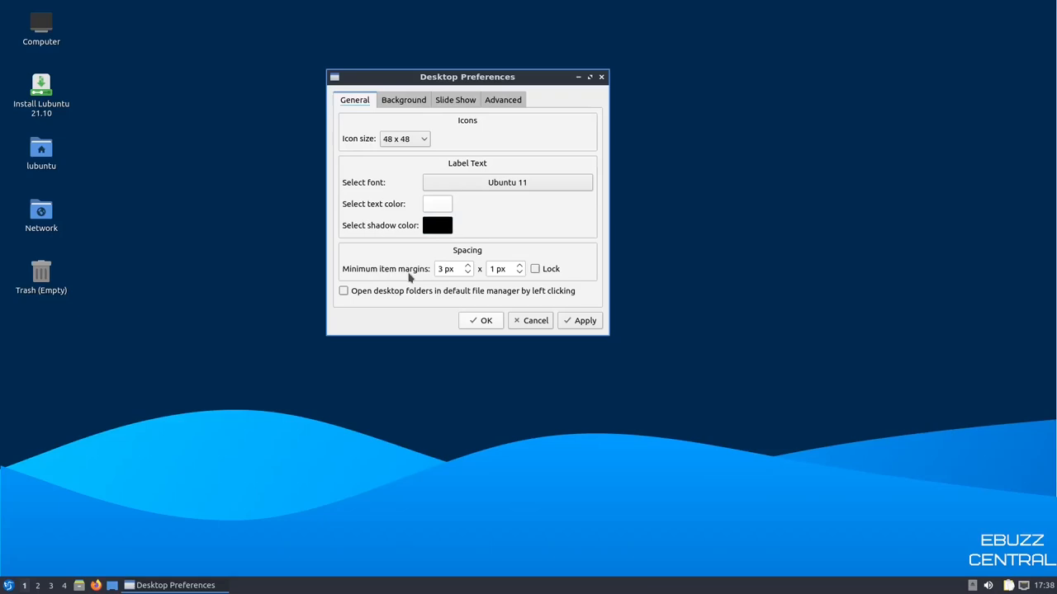
{"action": "left_click", "coordinate": [403, 99]}
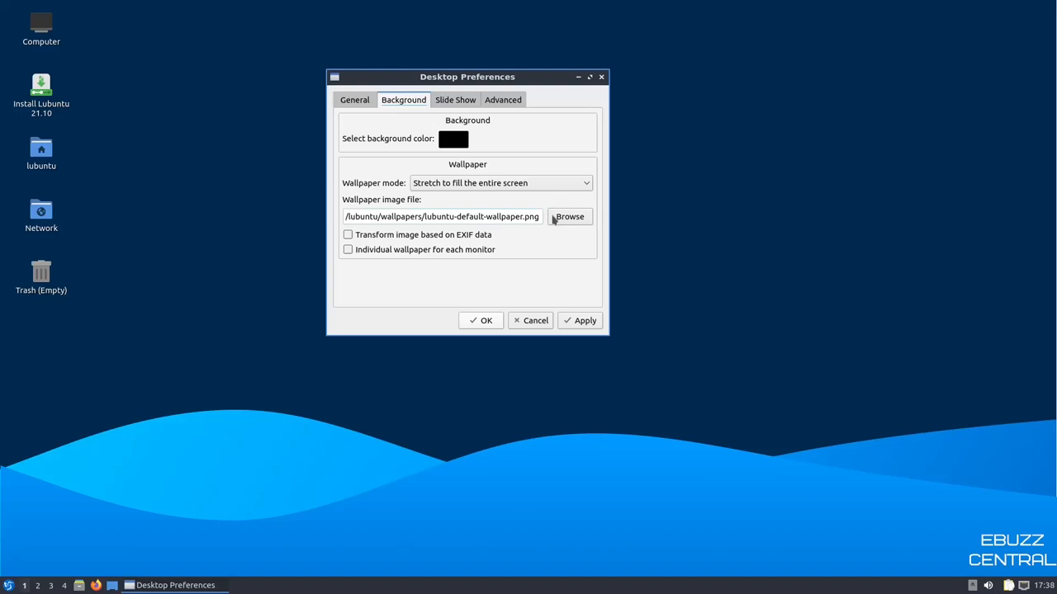
- Pick lubuntu-default-wallpaper.jpg from the system wallpapers folder, then try another dark wallpaper
{"action": "left_click", "coordinate": [569, 217]}
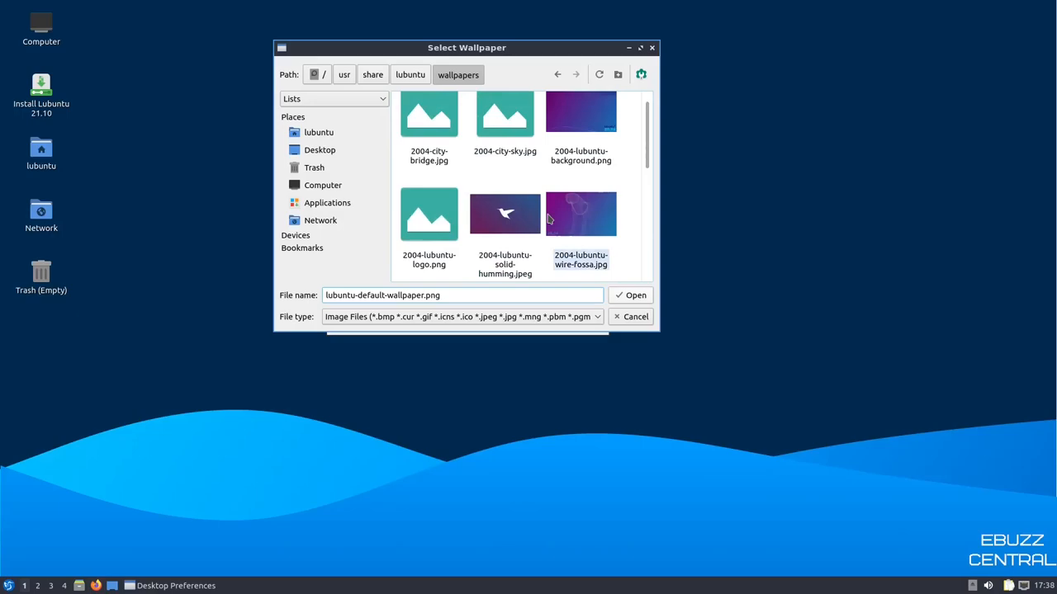
{"action": "scroll", "scroll_direction": "down", "scroll_amount": 3}
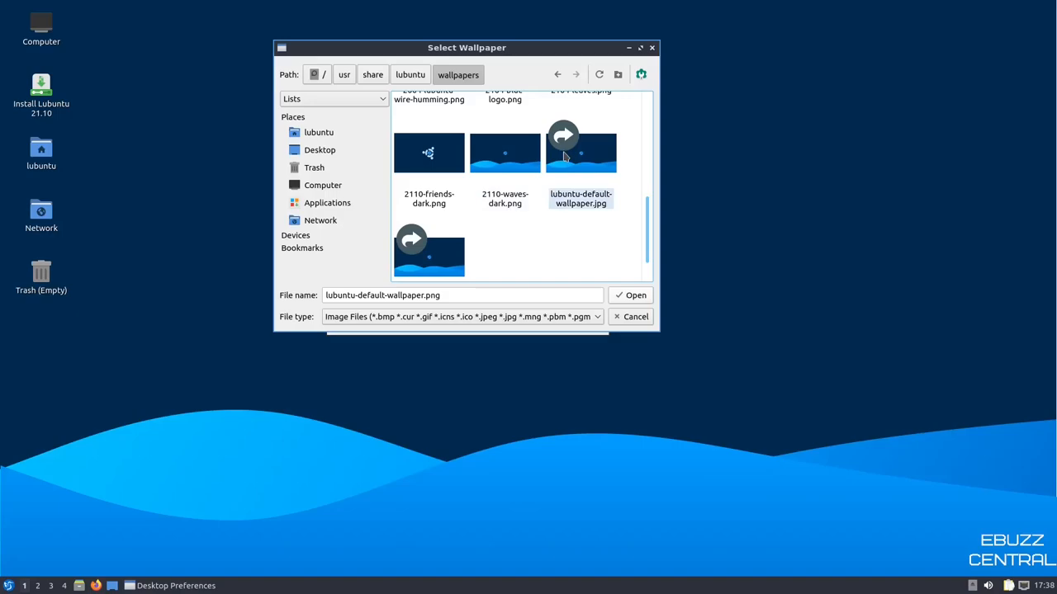
{"action": "left_click", "coordinate": [630, 295]}
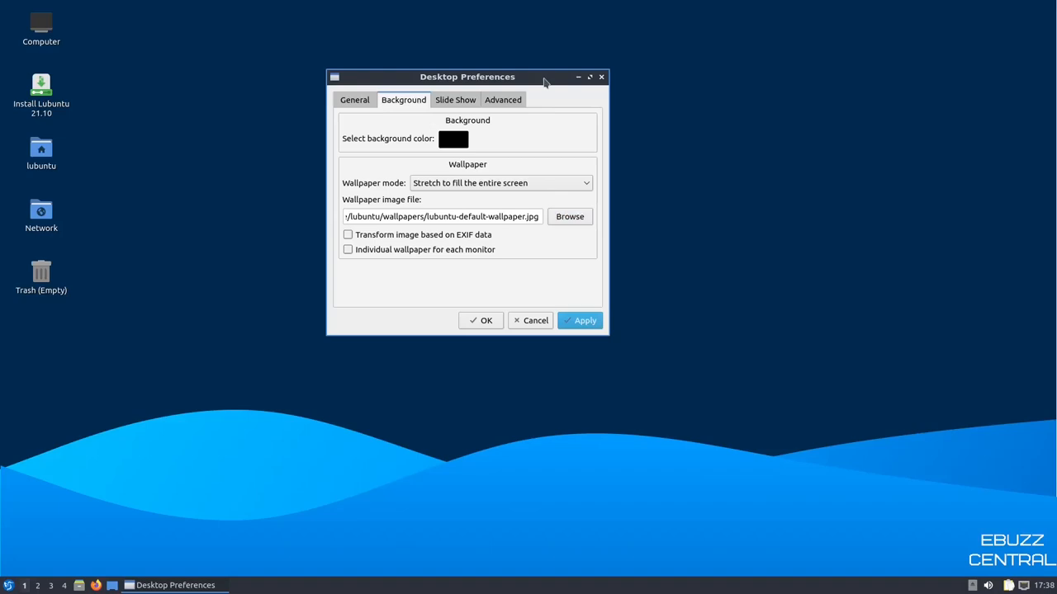
{"action": "left_click", "coordinate": [569, 216]}
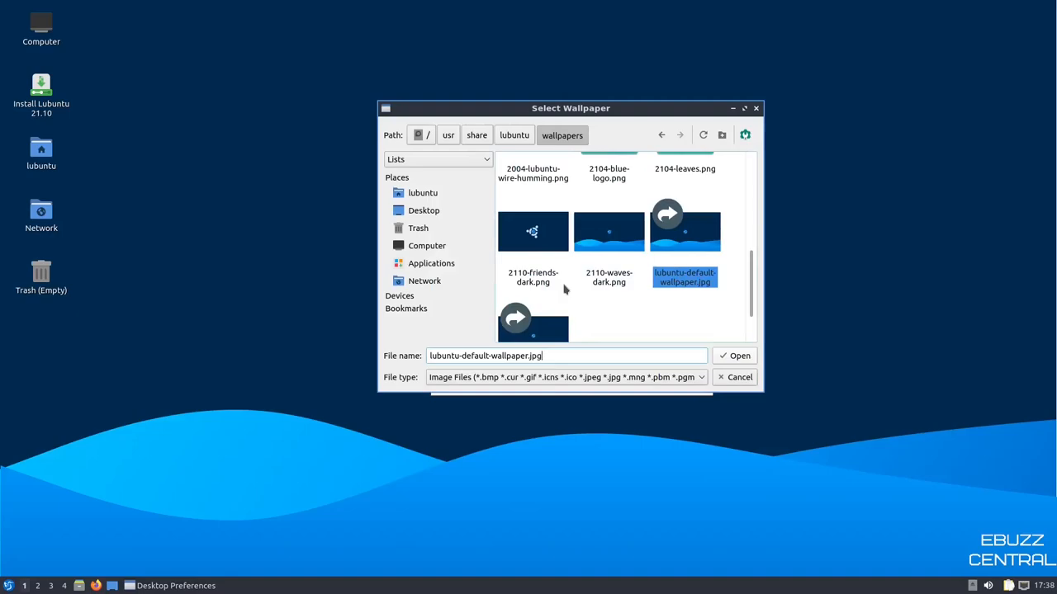
{"action": "left_click", "coordinate": [733, 355]}
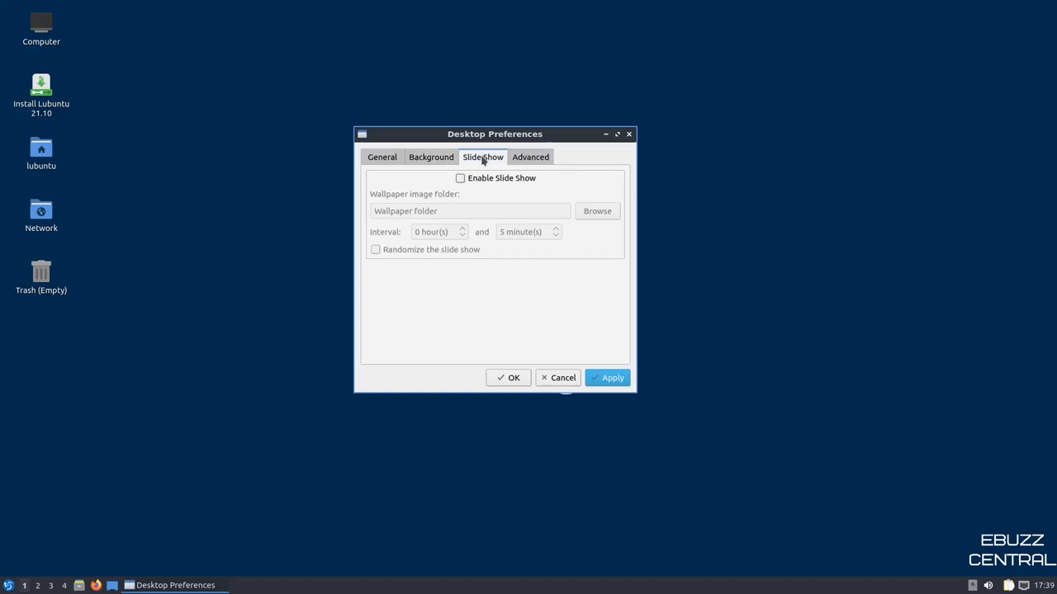
{"action": "mouse_move", "coordinate": [506, 209]}
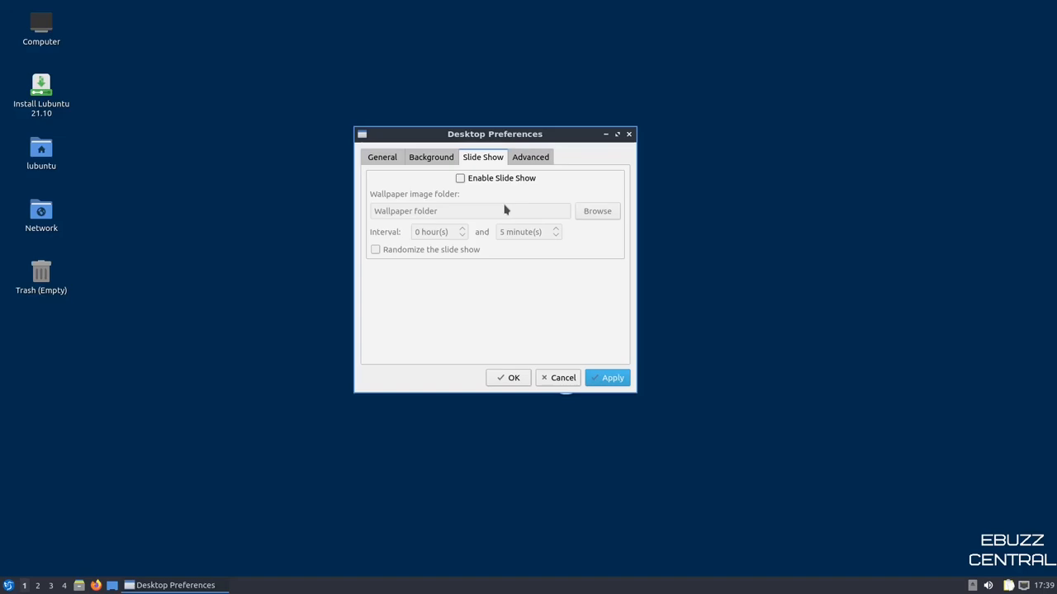
- Untick the Home, Trash, Computer and Network desktop shortcuts and apply
{"action": "left_click", "coordinate": [530, 157]}
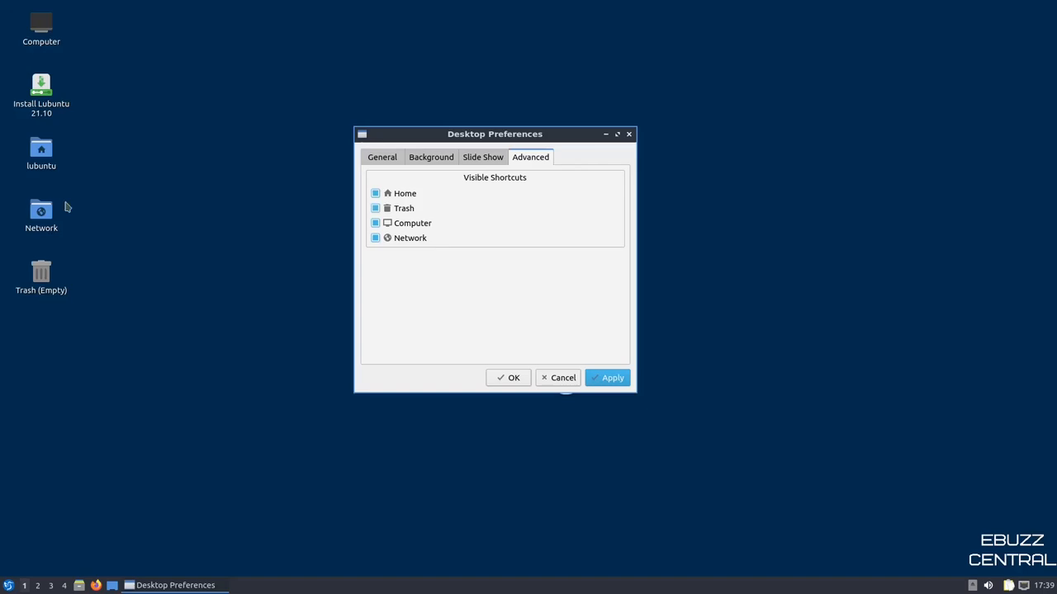
{"action": "left_click", "coordinate": [608, 377]}
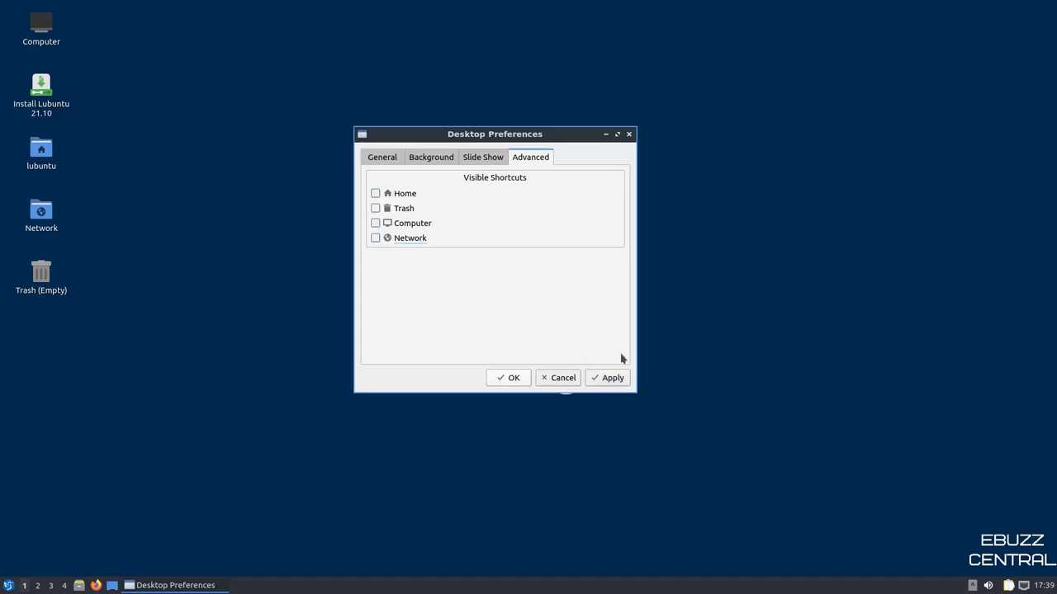
{"action": "left_click", "coordinate": [608, 377]}
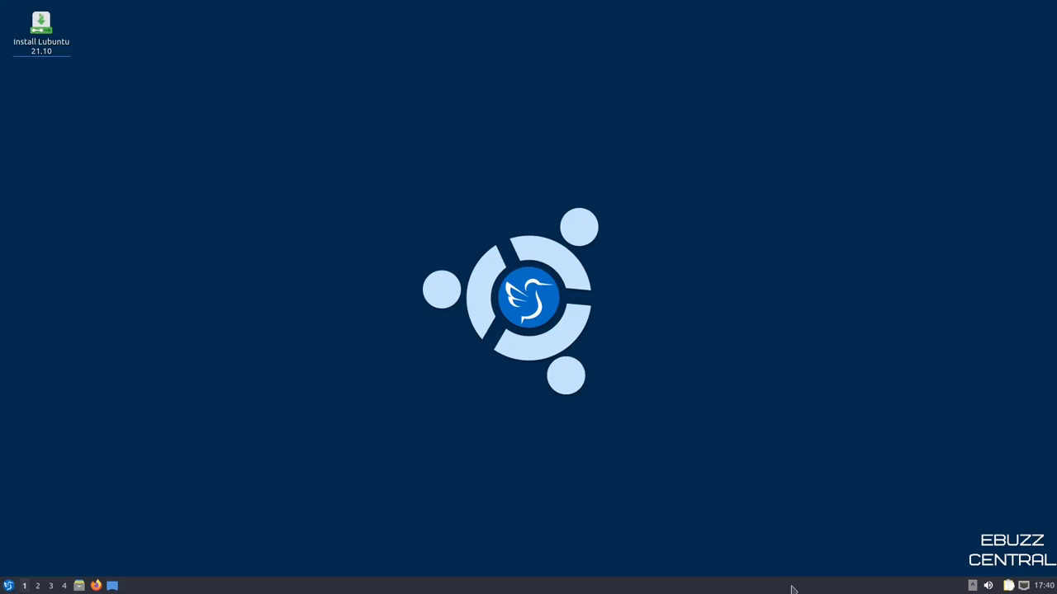
{"action": "right_click", "coordinate": [791, 585]}
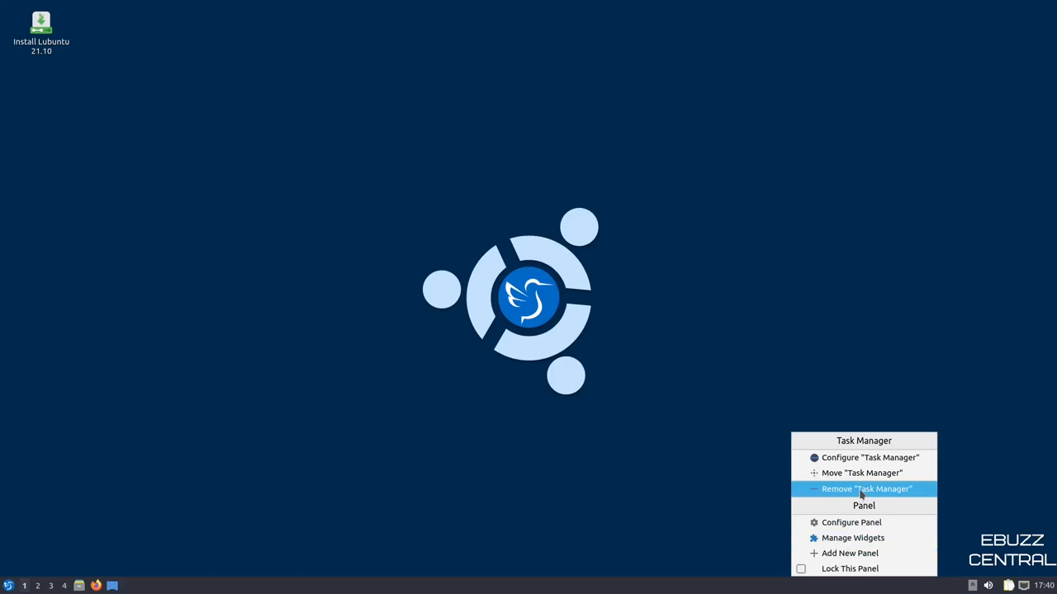
{"action": "mouse_move", "coordinate": [863, 436]}
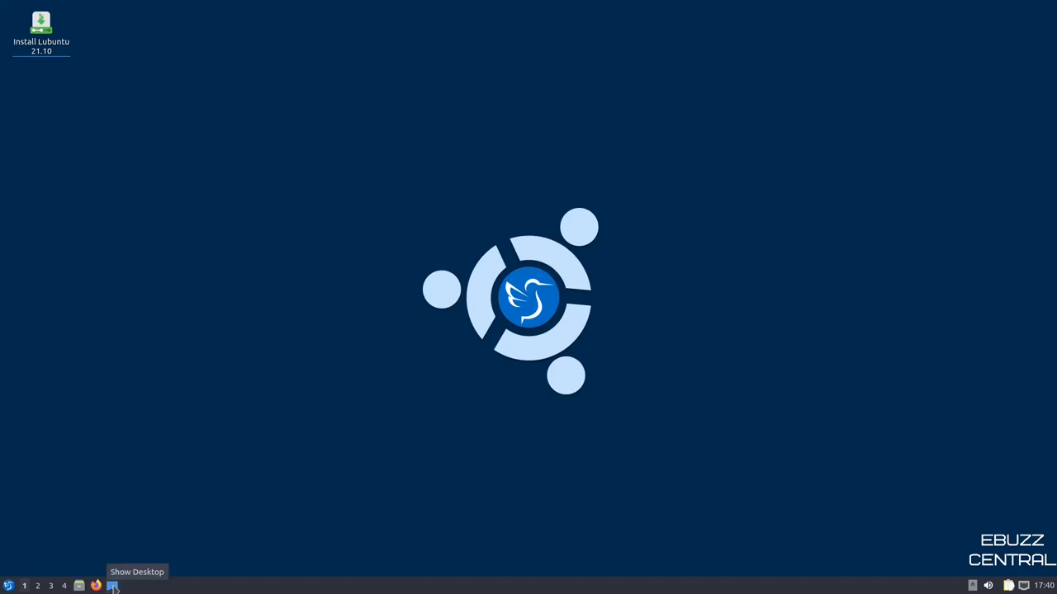
{"action": "left_click", "coordinate": [79, 586]}
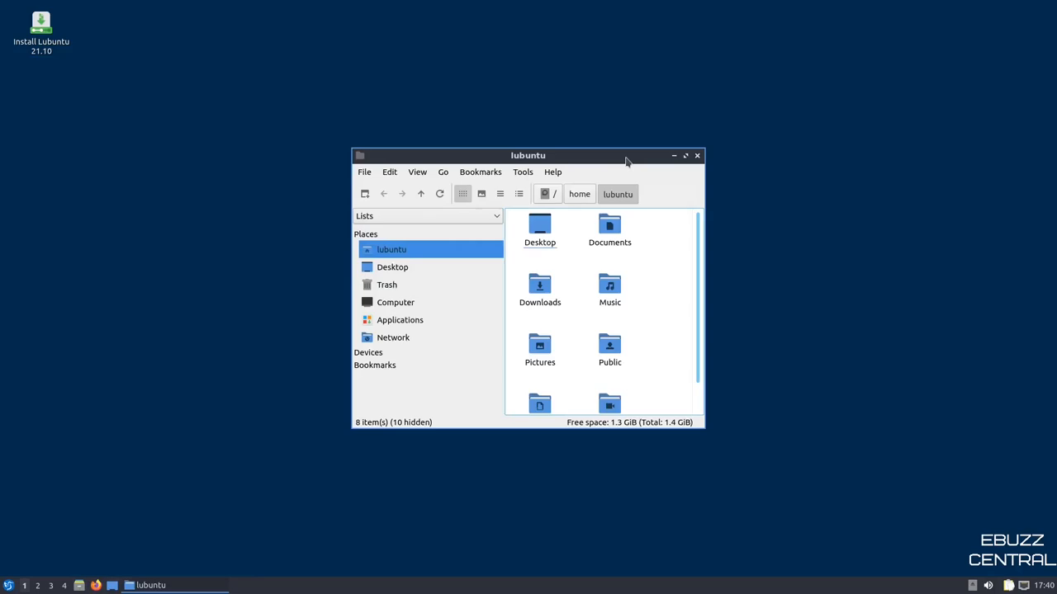
- View the file manager's info, open the lubuntu home folder, and switch to detailed list view
{"action": "left_click", "coordinate": [523, 84]}
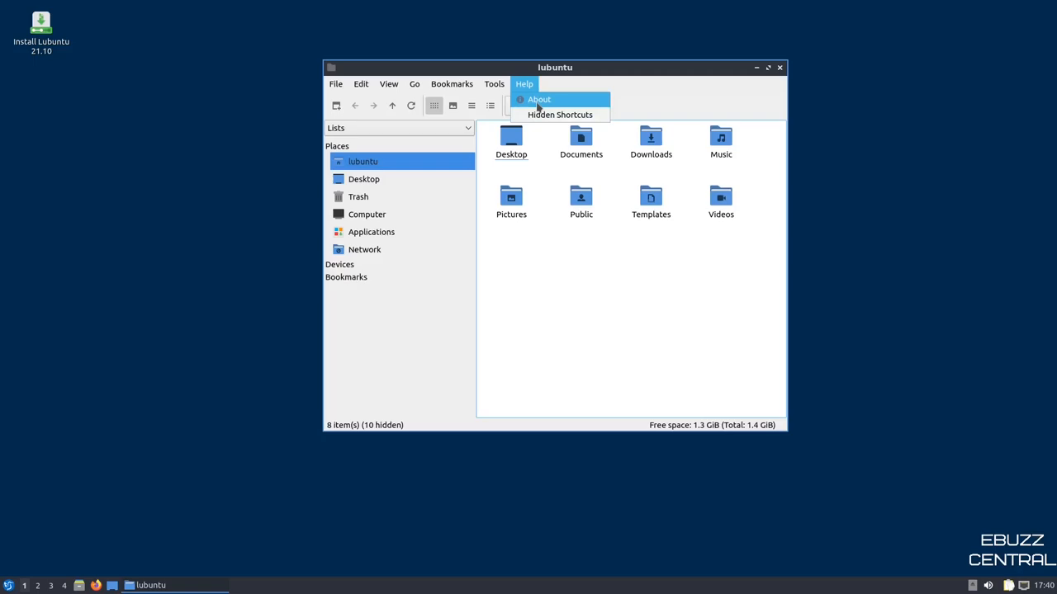
{"action": "left_click", "coordinate": [615, 323]}
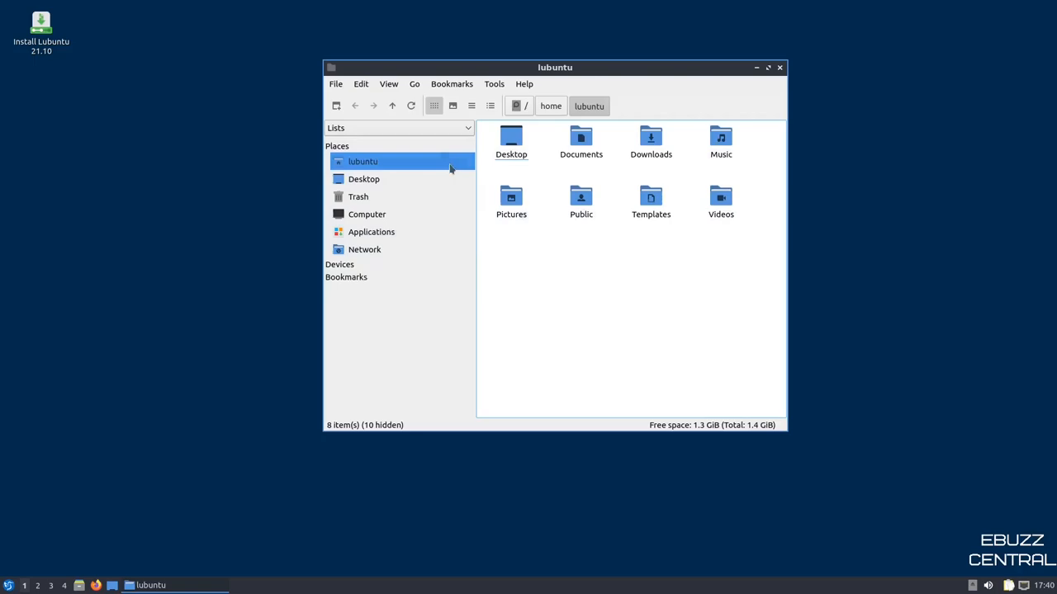
{"action": "left_click", "coordinate": [489, 105]}
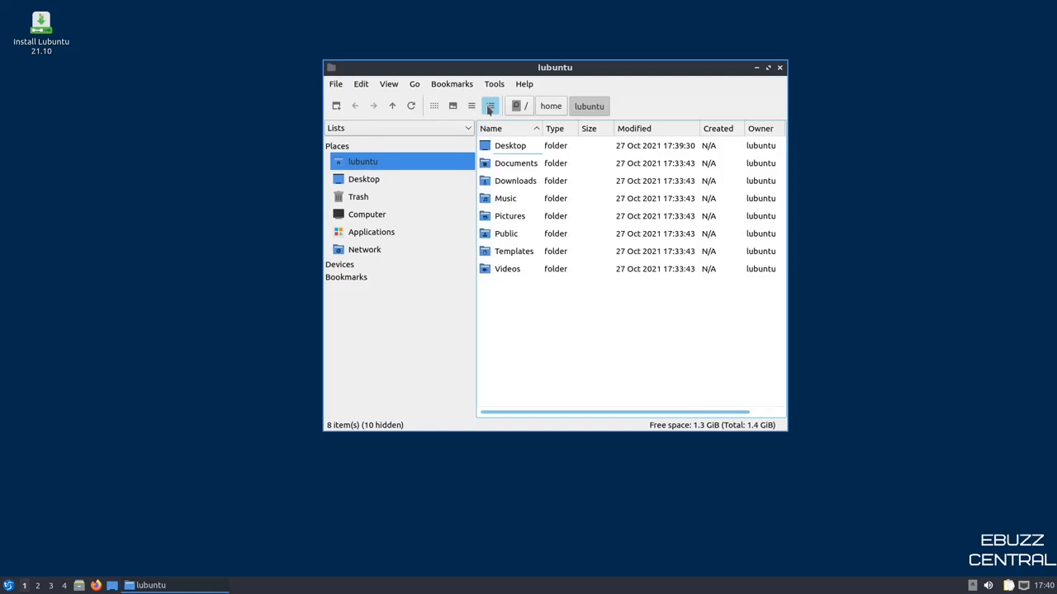
{"action": "left_click", "coordinate": [434, 105]}
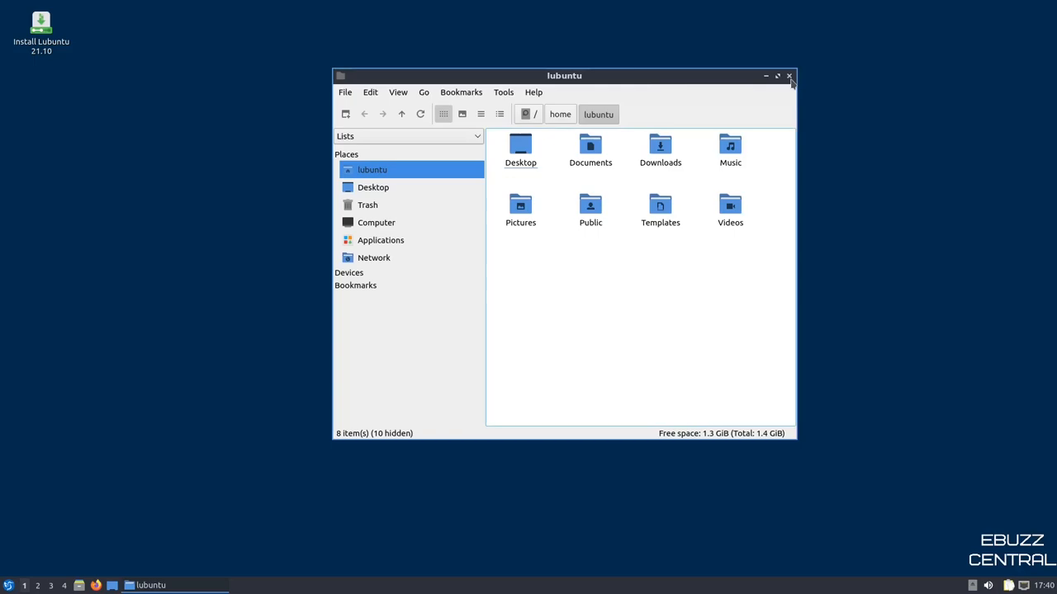
{"action": "left_click", "coordinate": [788, 76]}
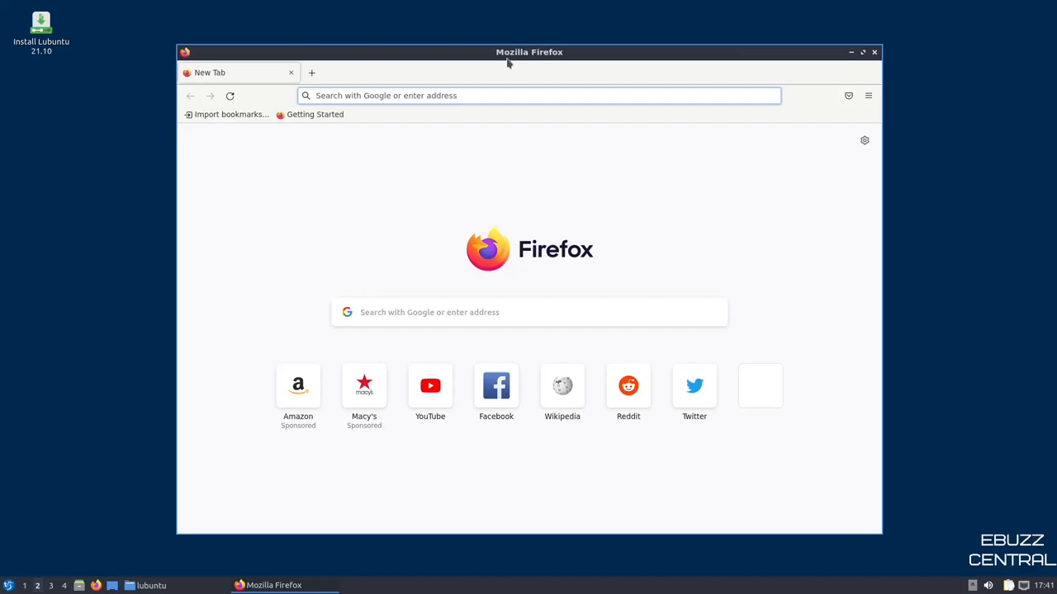
- Switch to workspace 2 and close the Firefox window
{"action": "left_click", "coordinate": [50, 585]}
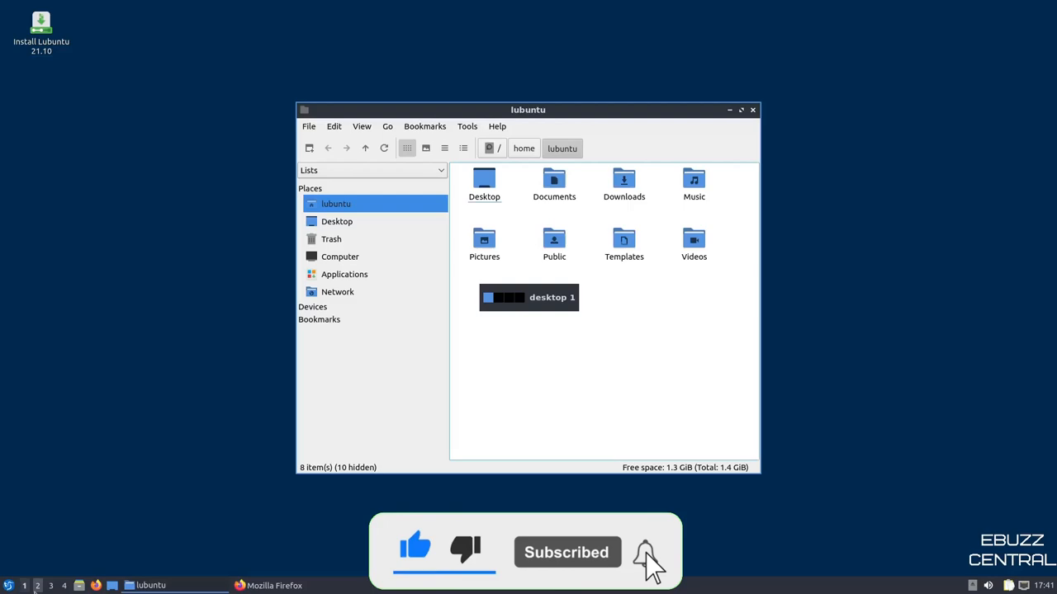
{"action": "left_click", "coordinate": [274, 585]}
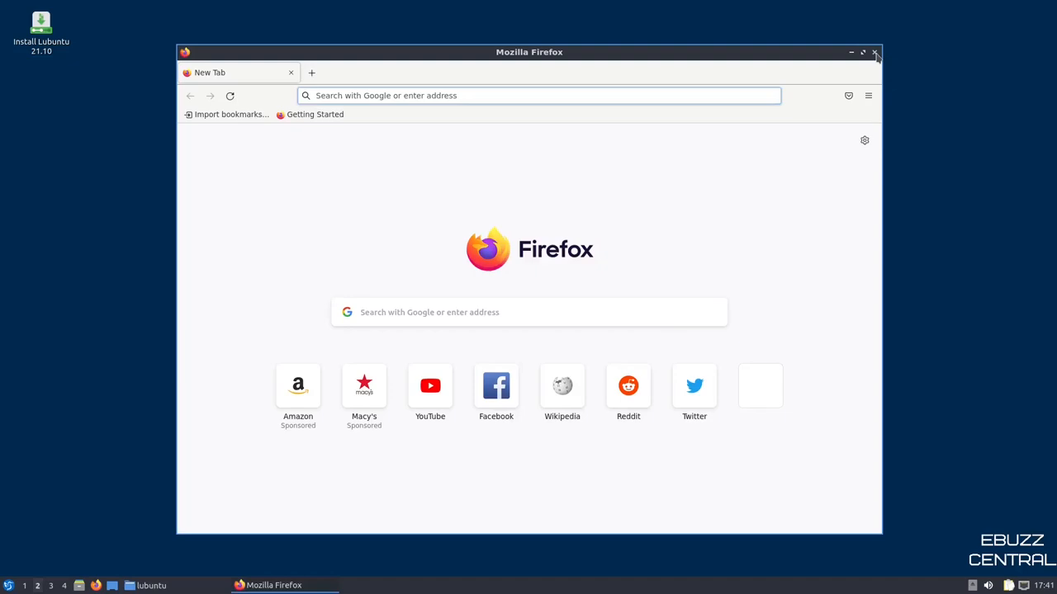
{"action": "left_click", "coordinate": [875, 52]}
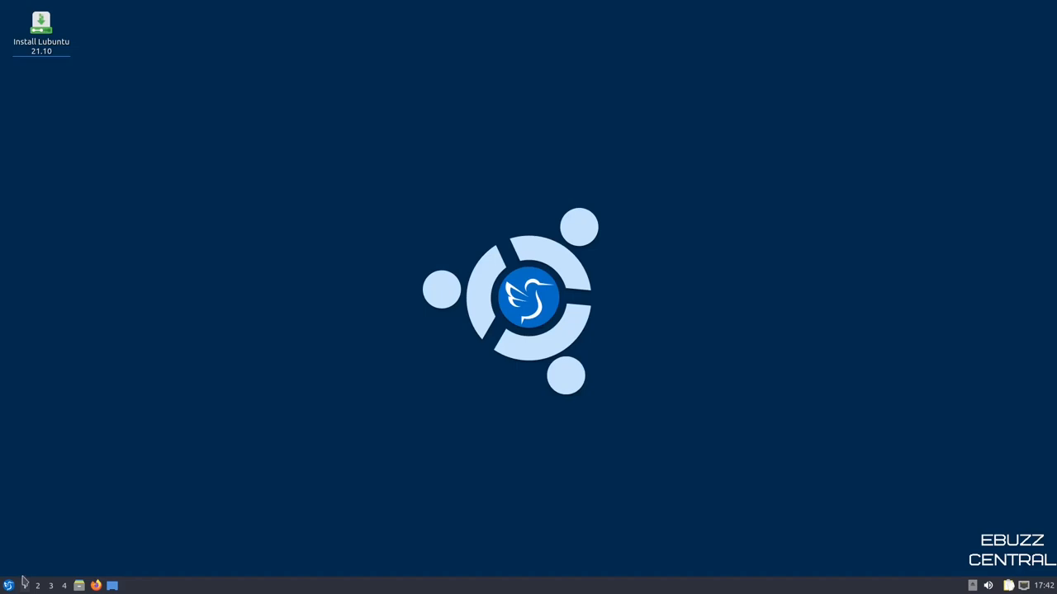
- Launch Trojitá from the application menu's Internet category
{"action": "left_click", "coordinate": [9, 586]}
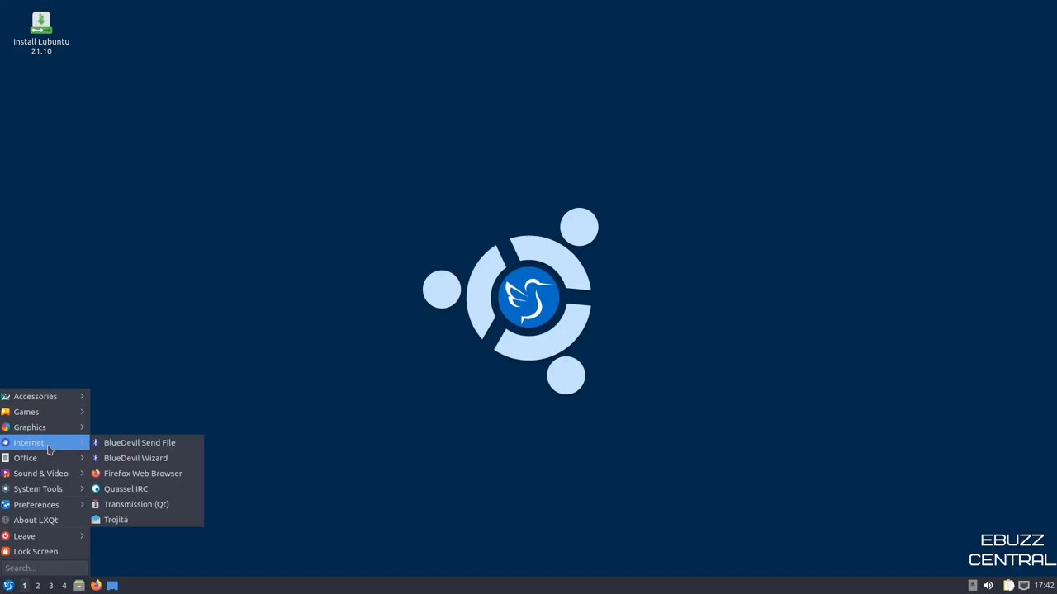
{"action": "left_click", "coordinate": [116, 519]}
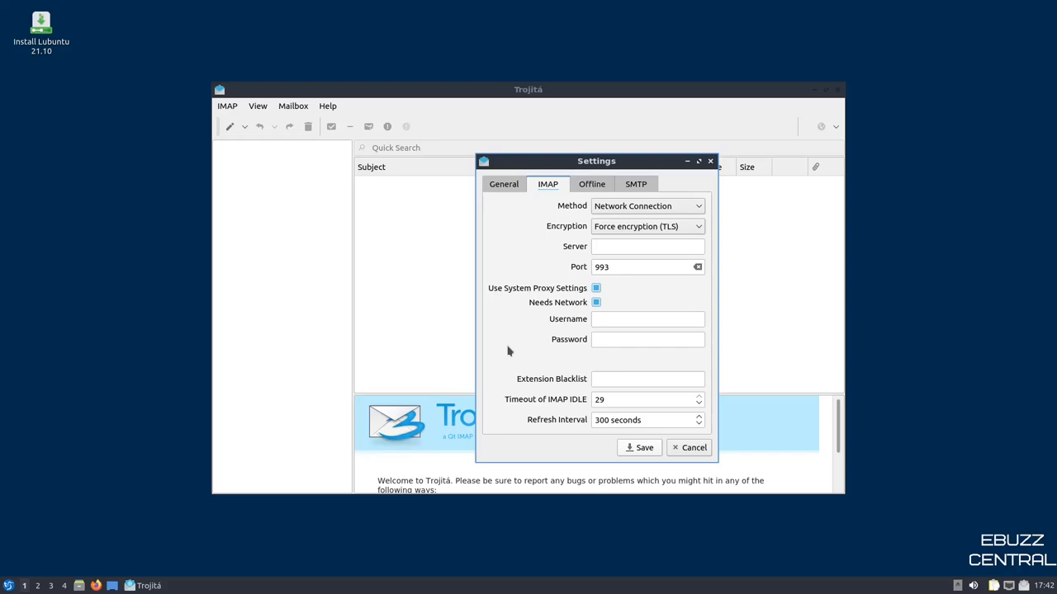
- Check the General tab, cancel Settings, and acknowledge the No Configuration warning
{"action": "left_click", "coordinate": [435, 156]}
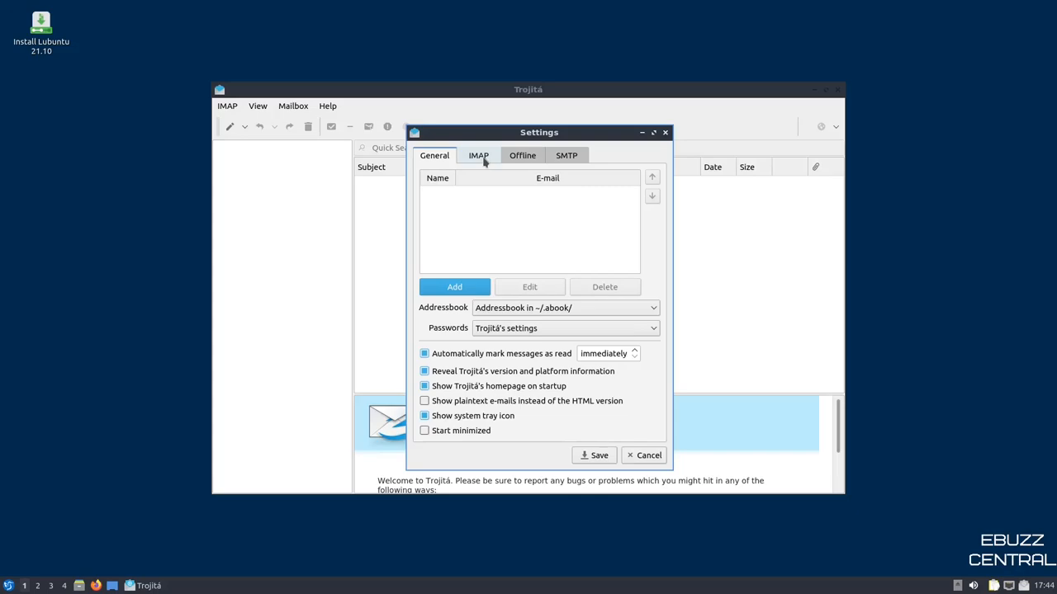
{"action": "left_click", "coordinate": [478, 155]}
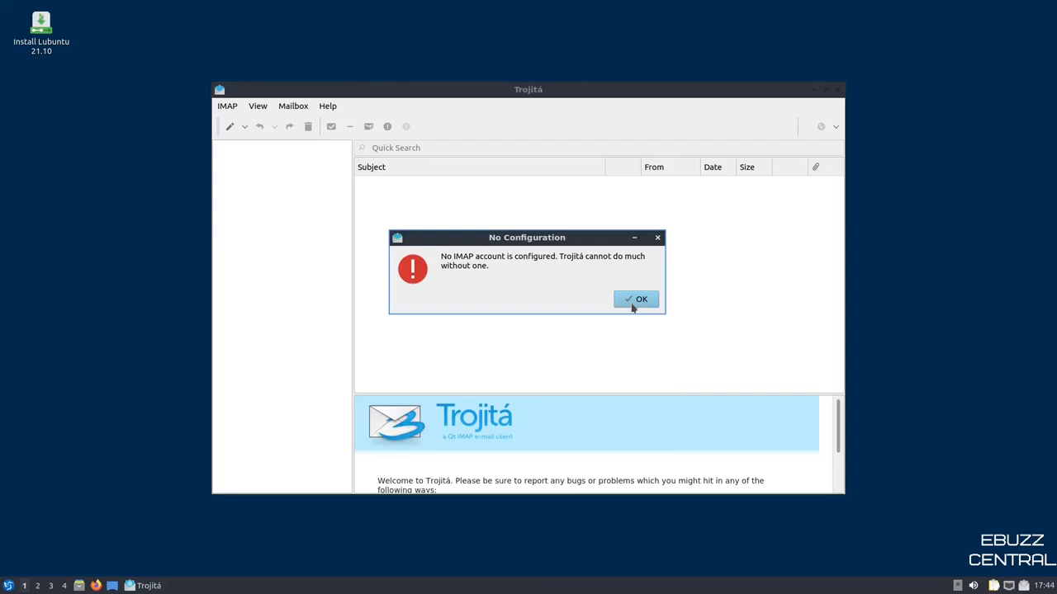
{"action": "left_click", "coordinate": [636, 299]}
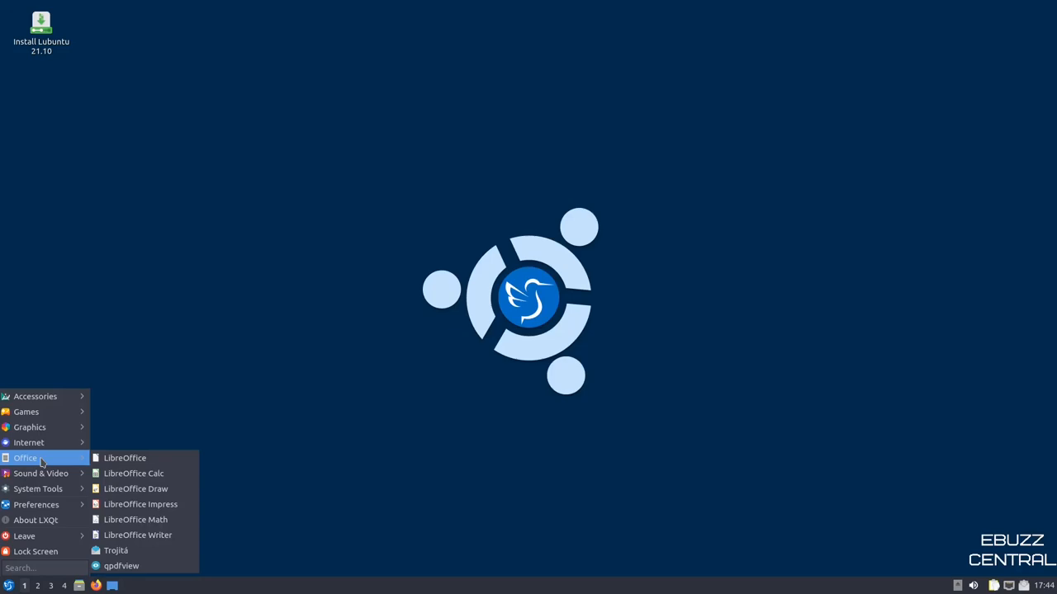
{"action": "mouse_move", "coordinate": [38, 489]}
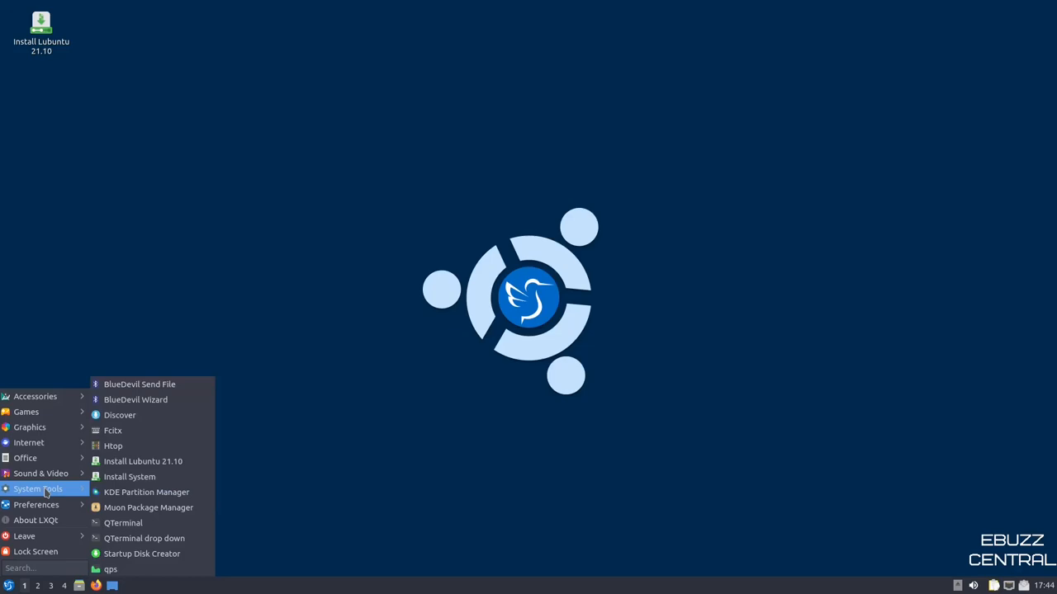
{"action": "mouse_move", "coordinate": [149, 508]}
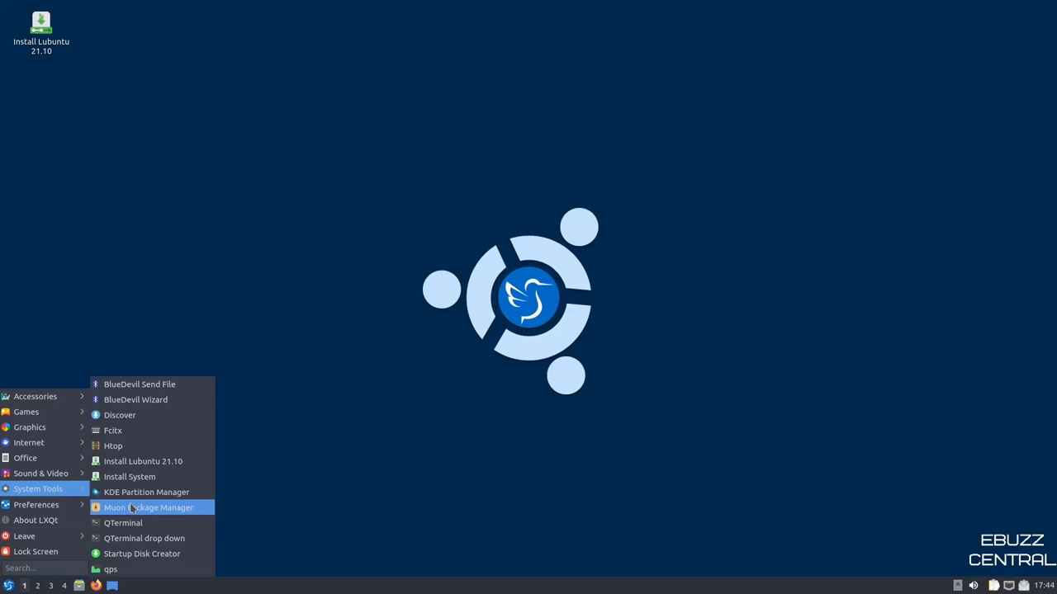
- Launch Muon Package Manager from System Tools
{"action": "left_click", "coordinate": [149, 507]}
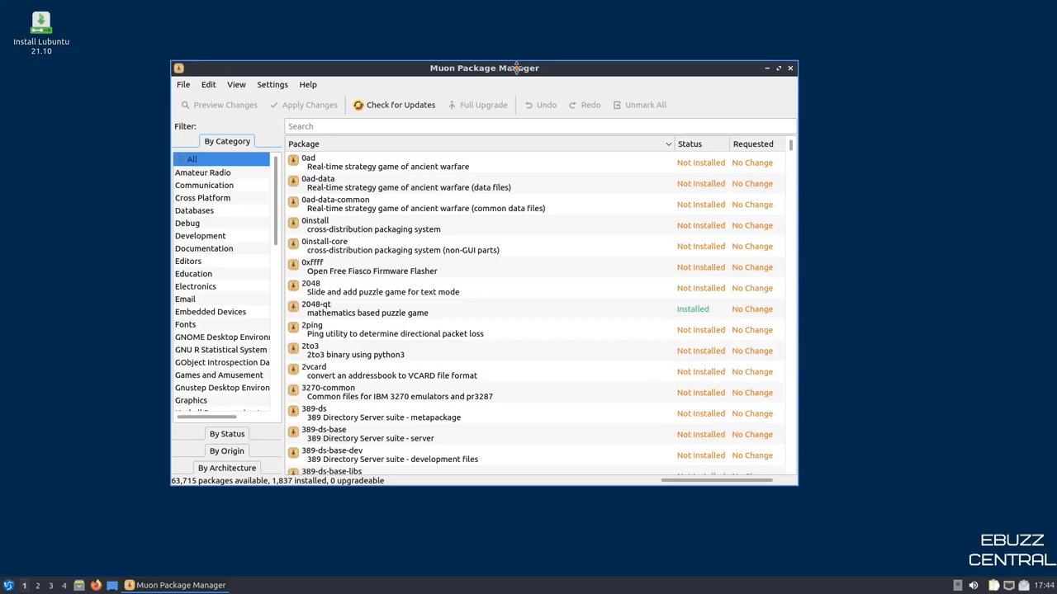
- Filter to Video Software, search obs-studio and mark it for installation (12 packages queued)
{"action": "scroll", "scroll_direction": "down", "scroll_amount": 3}
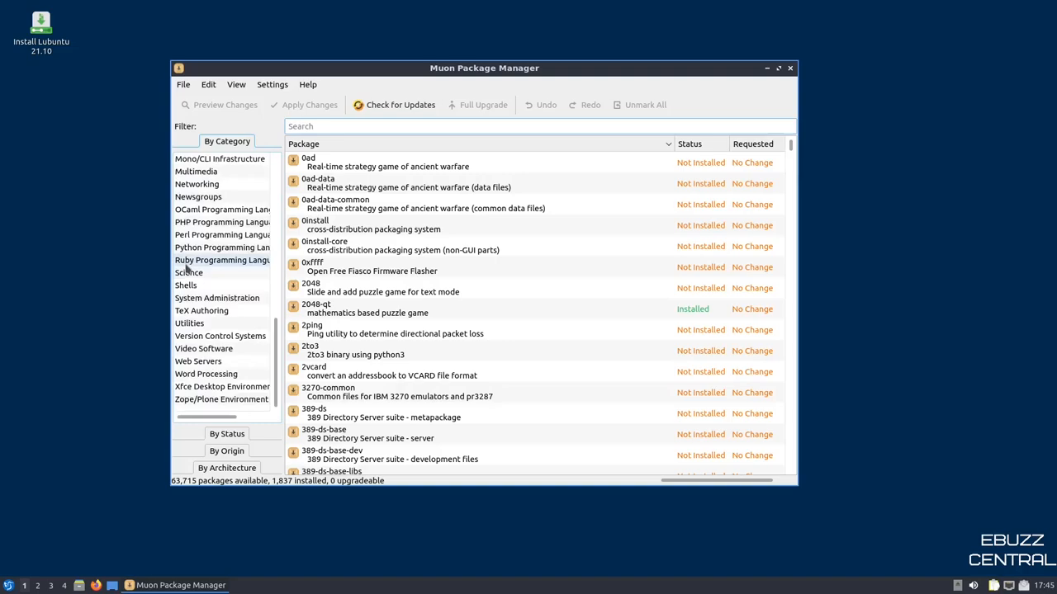
{"action": "left_click", "coordinate": [204, 349]}
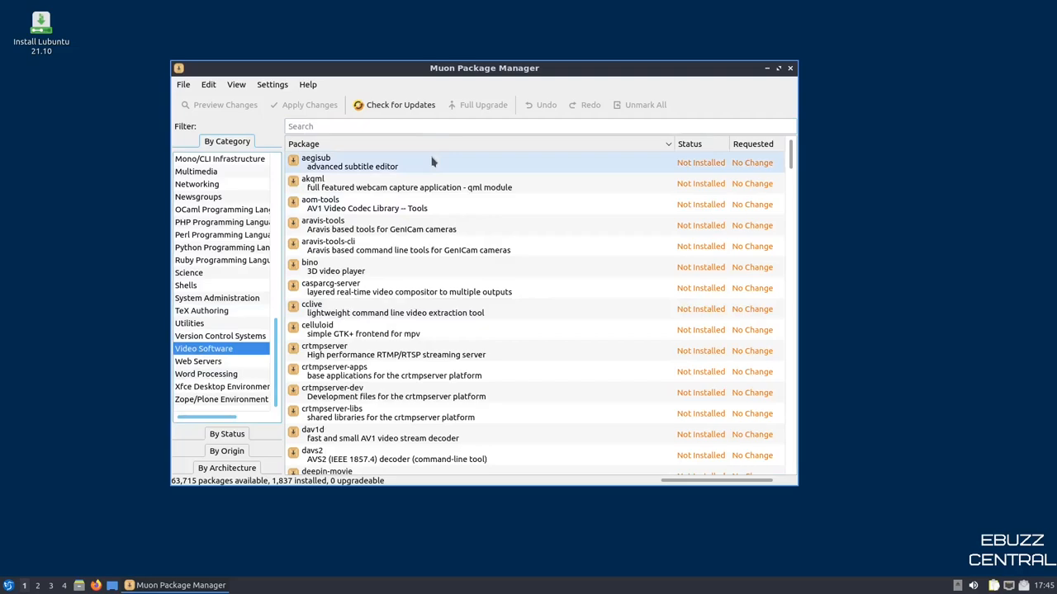
{"action": "type", "text": "obs-studio"}
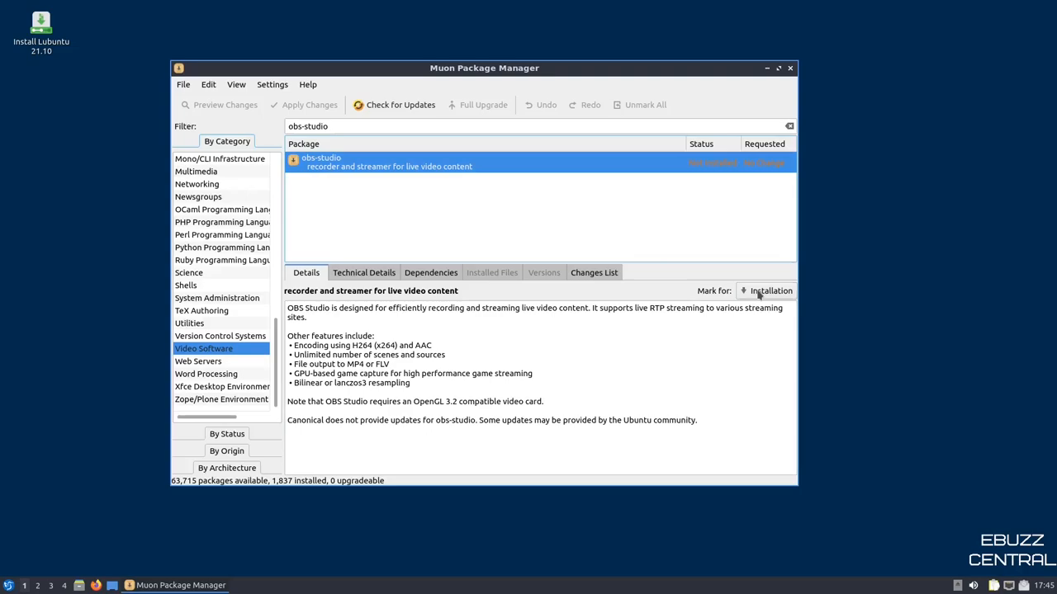
{"action": "left_click", "coordinate": [770, 290]}
{"action": "type", "text": "kdenlive"}
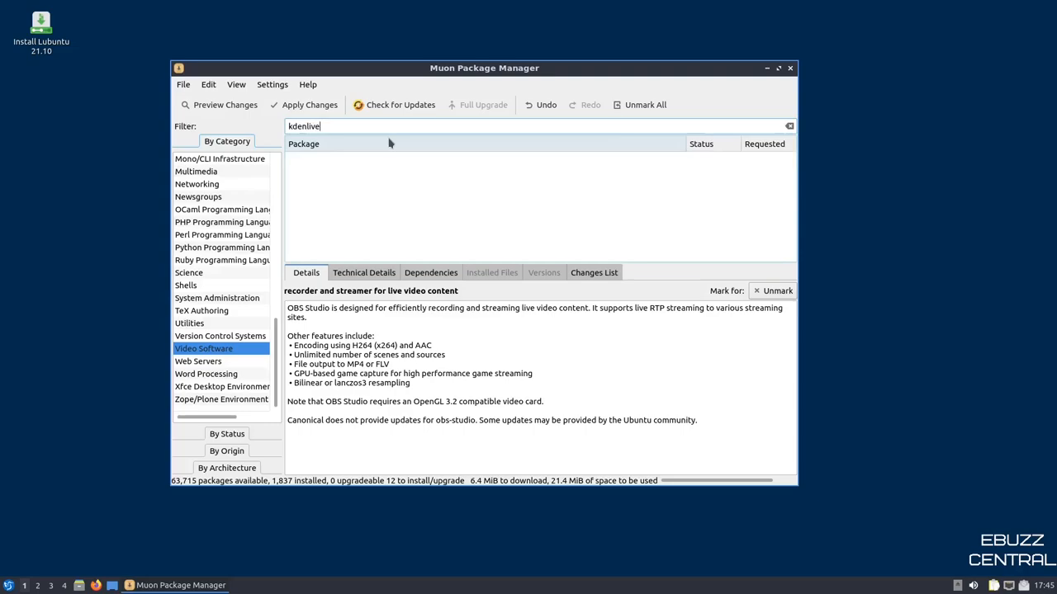
- Search kdenlive, then mark GIMP with its extra packages (38 queued) and close Muon
{"action": "key", "text": "Return"}
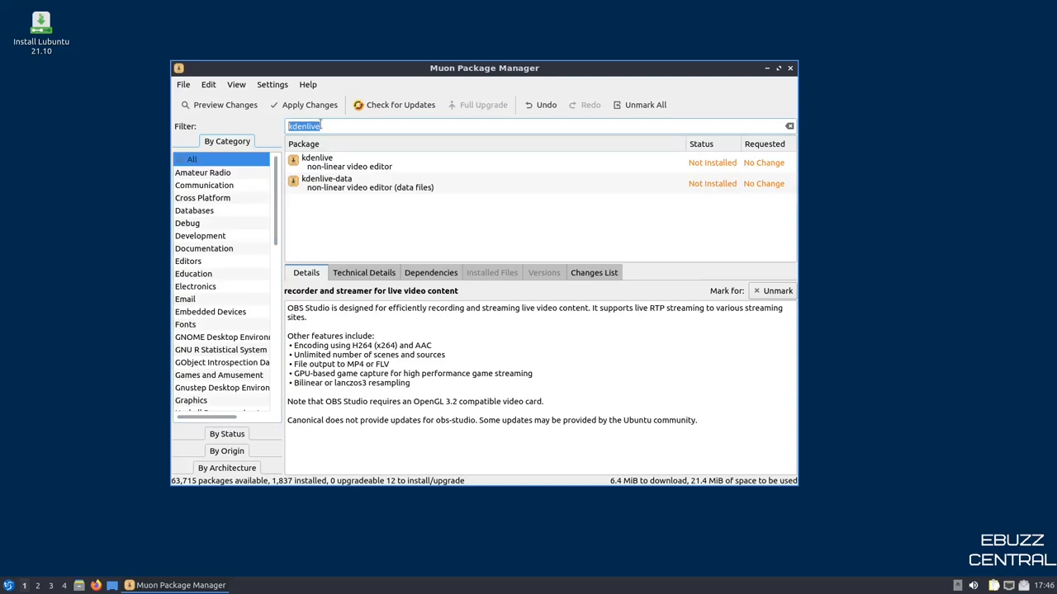
{"action": "type", "text": "obs-studio"}
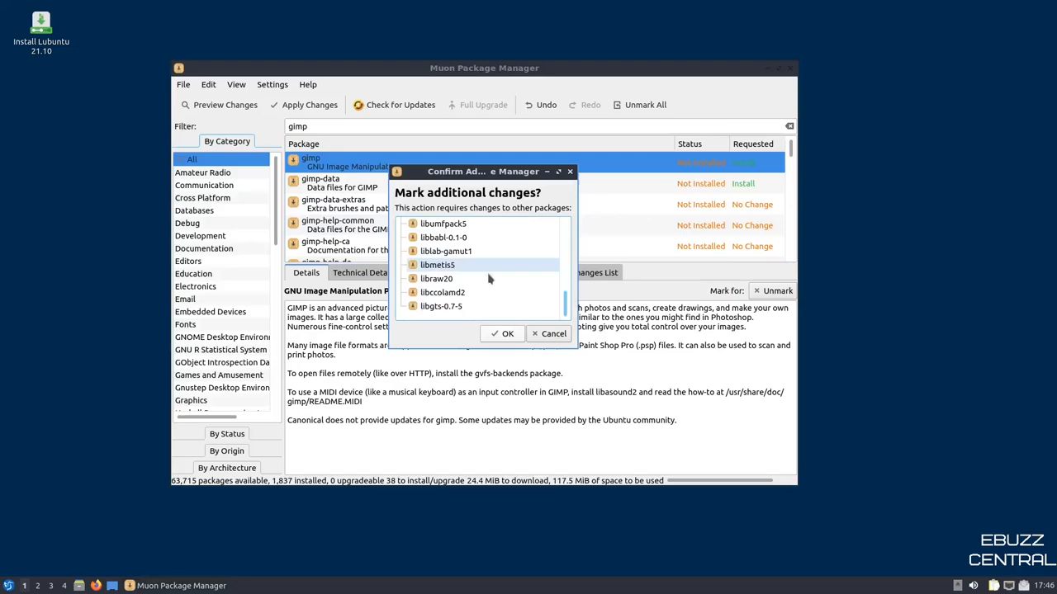
{"action": "left_click", "coordinate": [502, 333]}
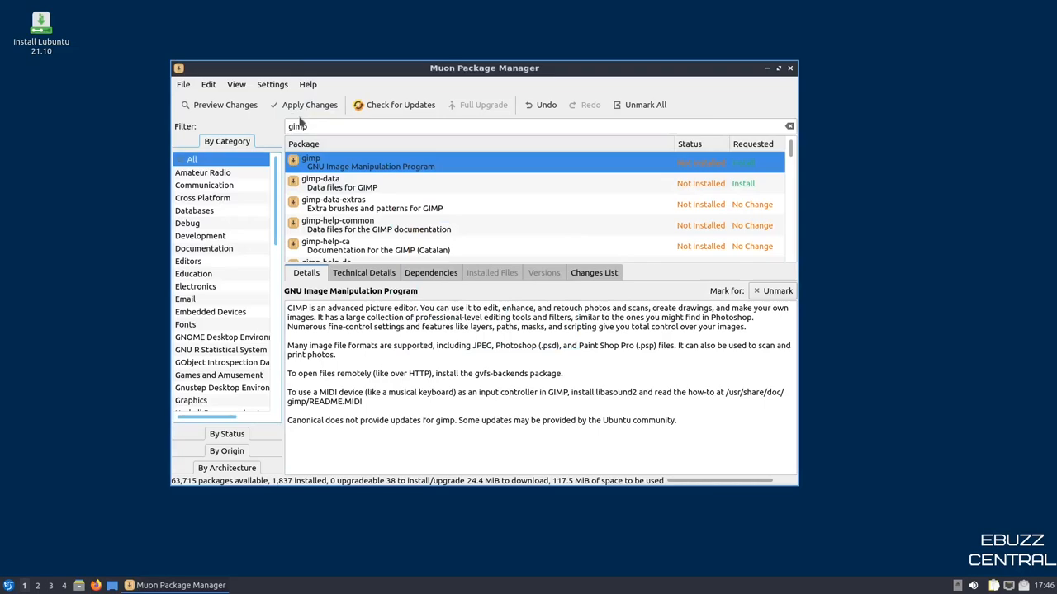
{"action": "mouse_move", "coordinate": [236, 124]}
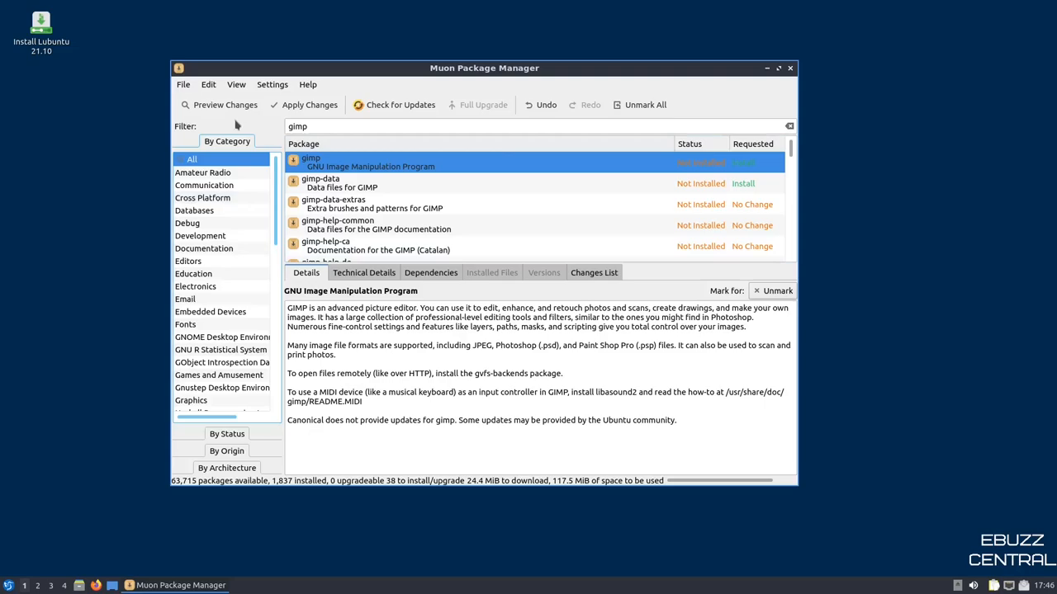
{"action": "mouse_move", "coordinate": [346, 315]}
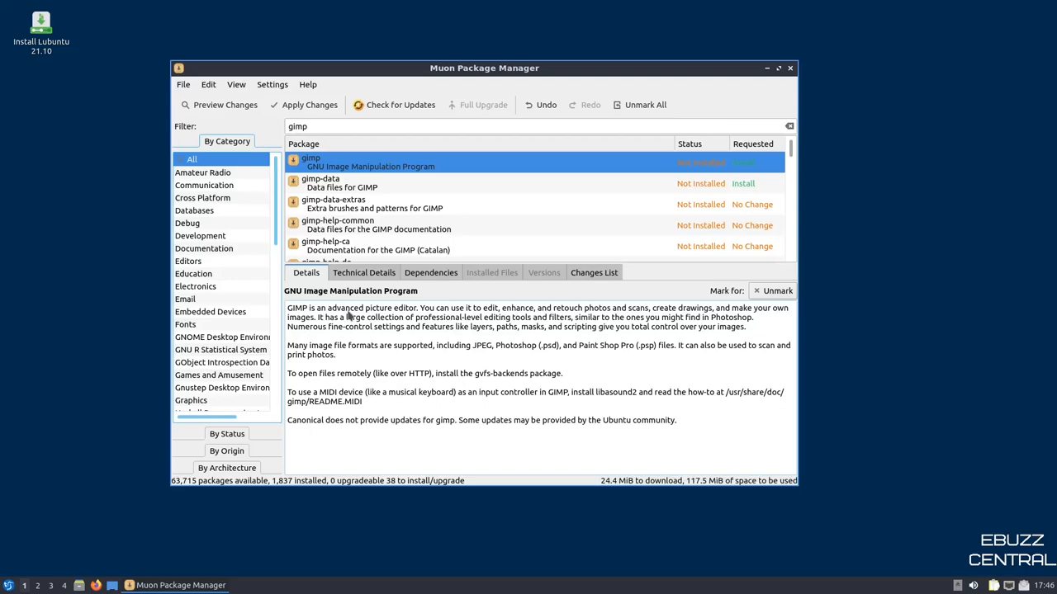
{"action": "left_click", "coordinate": [790, 68]}
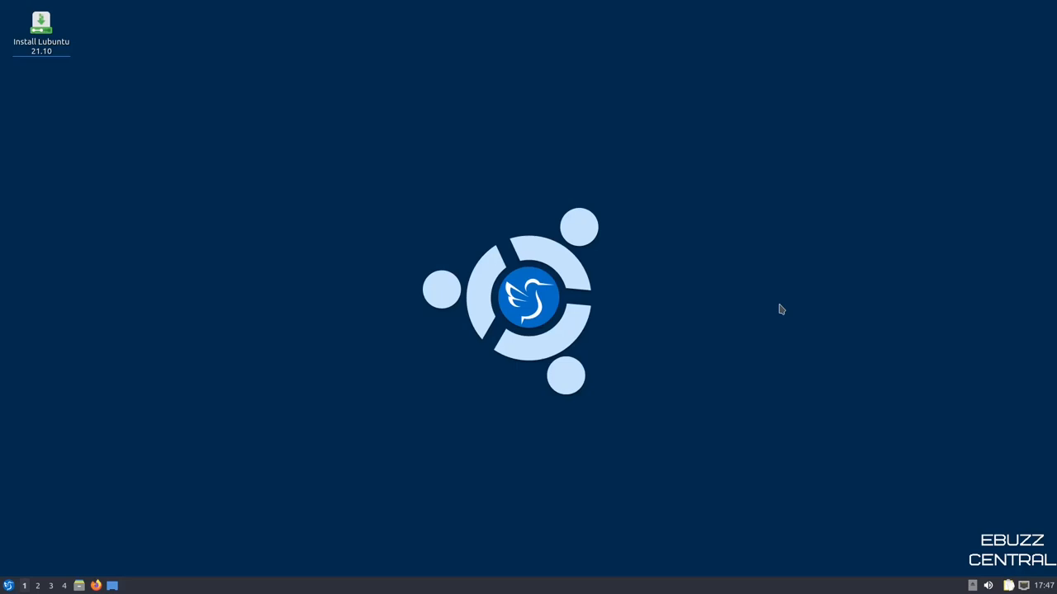
- Launch qps from System Tools, enlarge it to show 332 processes with threads, then close it
{"action": "left_click", "coordinate": [8, 585]}
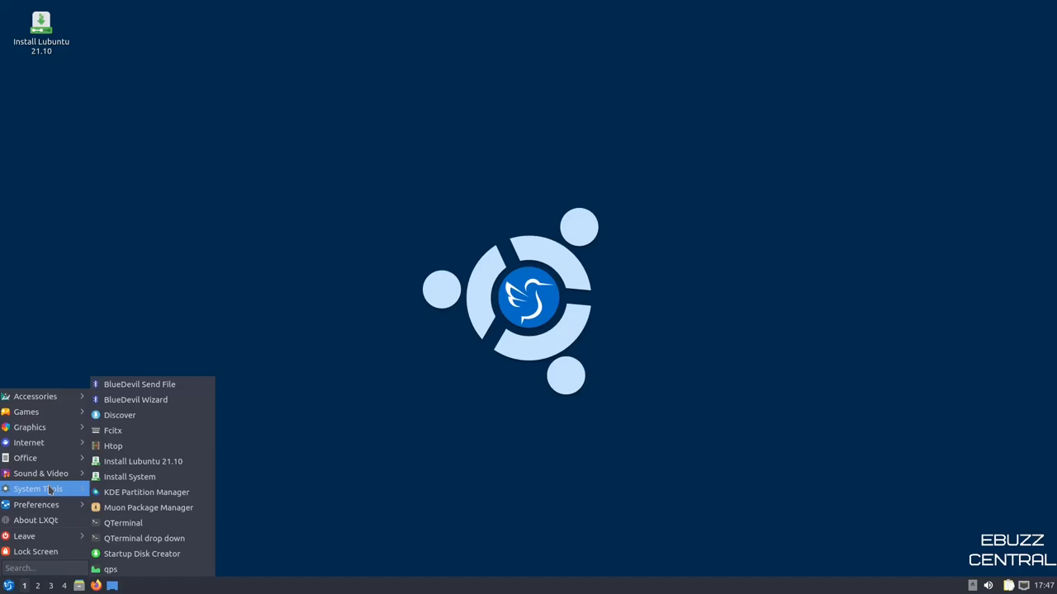
{"action": "left_click", "coordinate": [113, 445]}
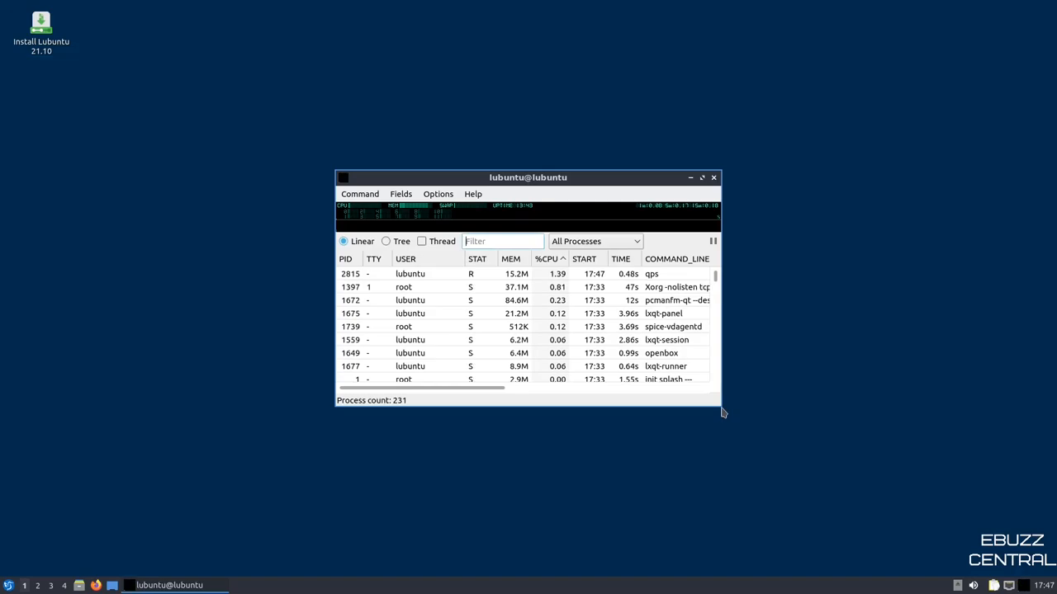
{"action": "left_click", "coordinate": [422, 241]}
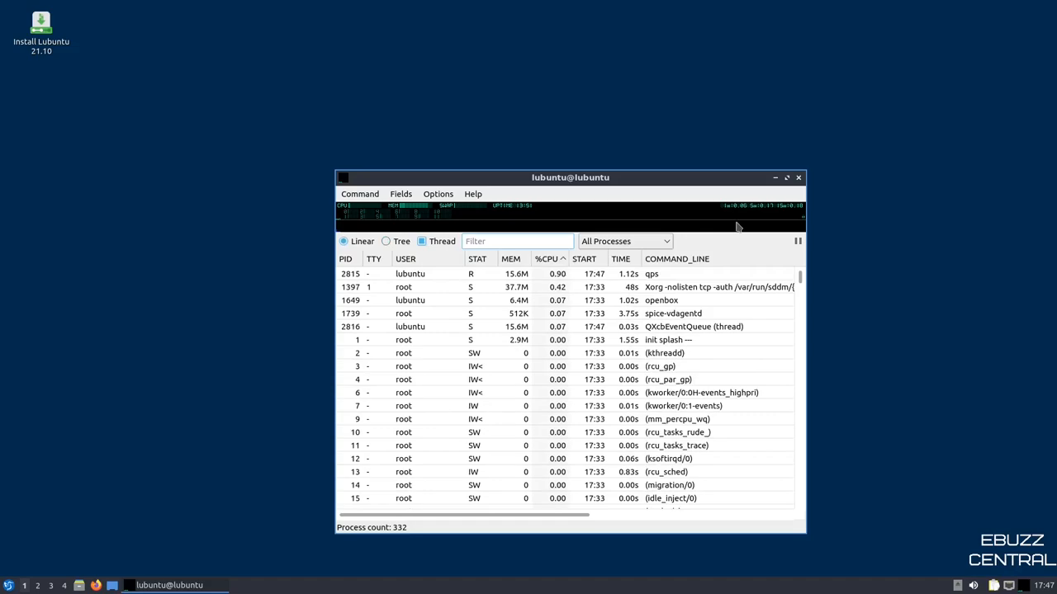
{"action": "left_click", "coordinate": [7, 585]}
{"action": "type", "text": "te"}
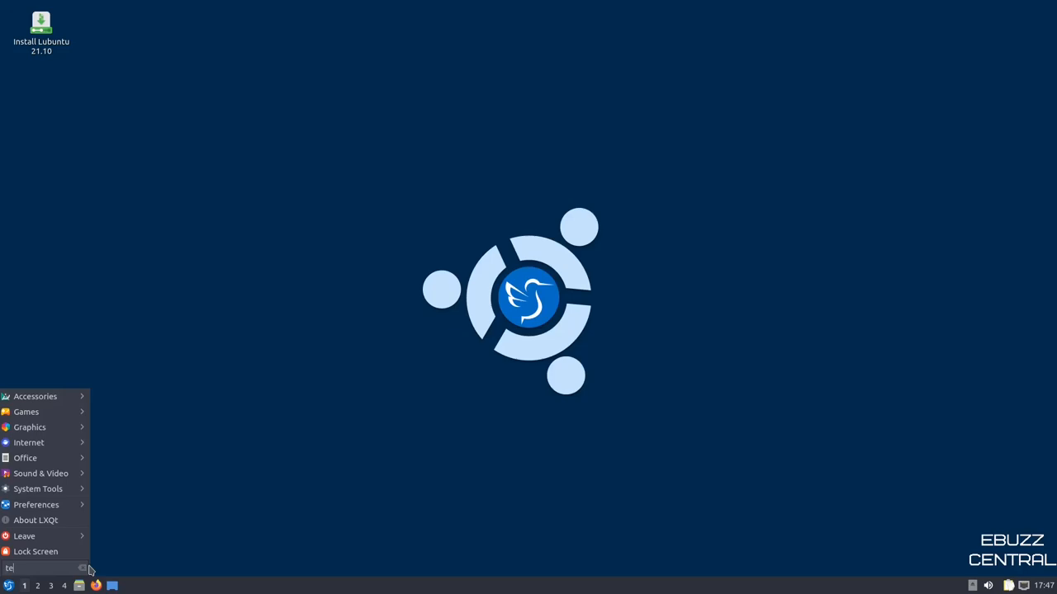
{"action": "key", "text": "Return"}
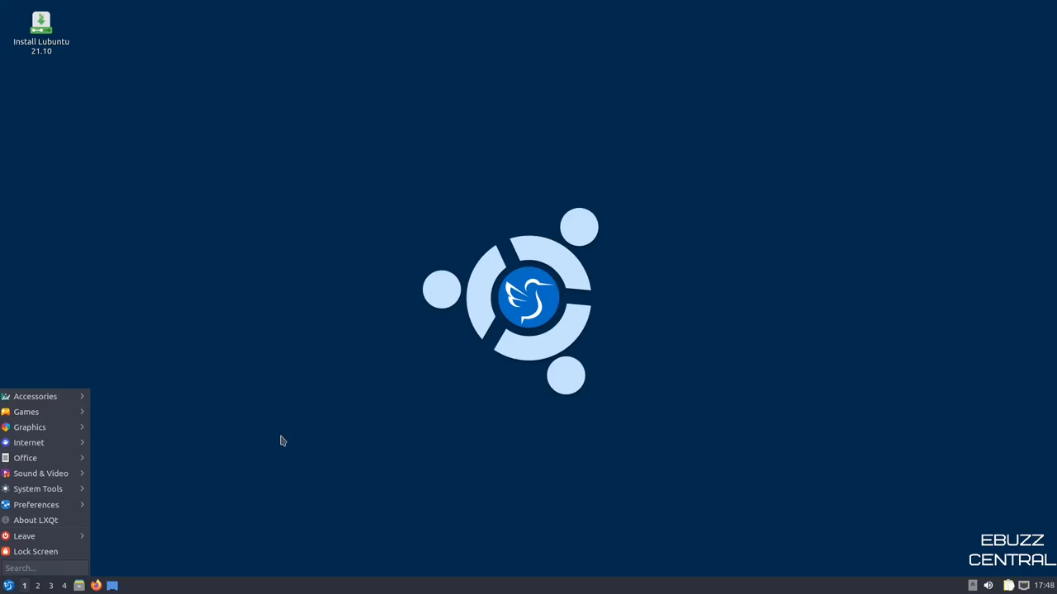
{"action": "left_click", "coordinate": [296, 442]}
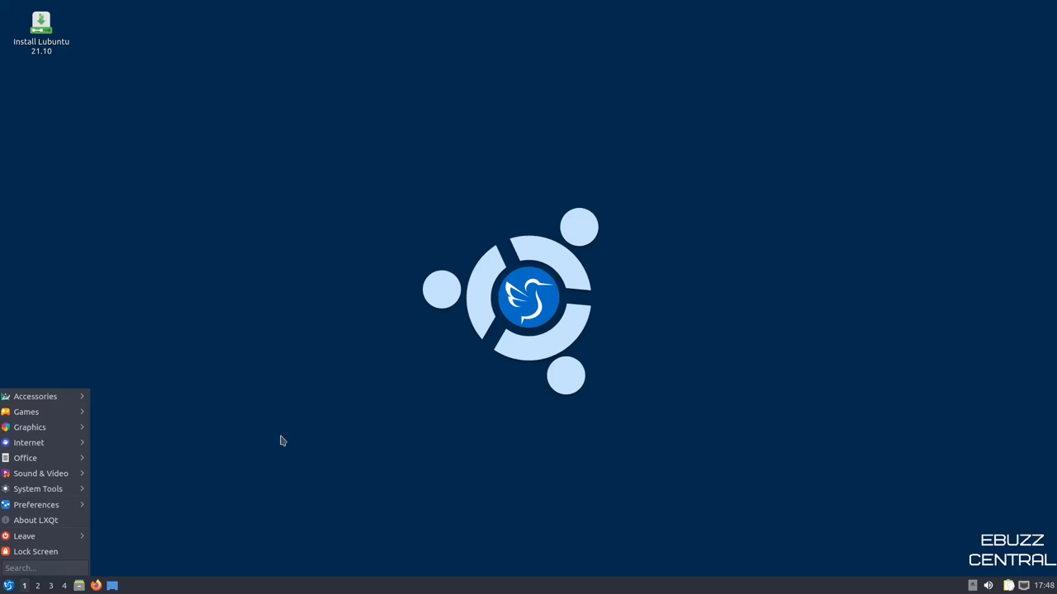